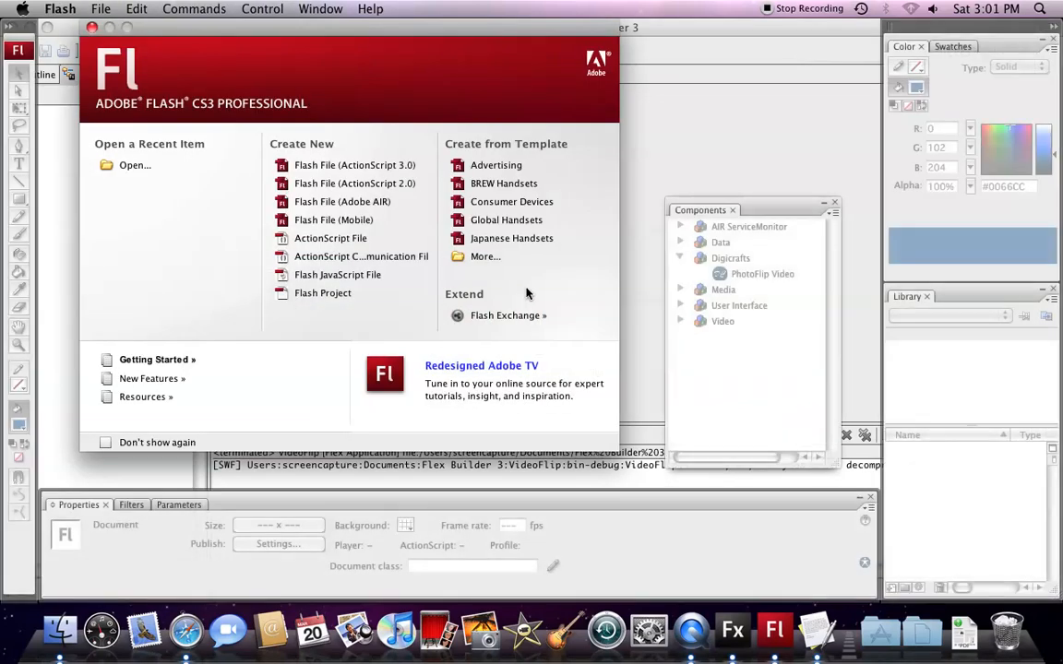
pyautogui.moveTo(527, 288)
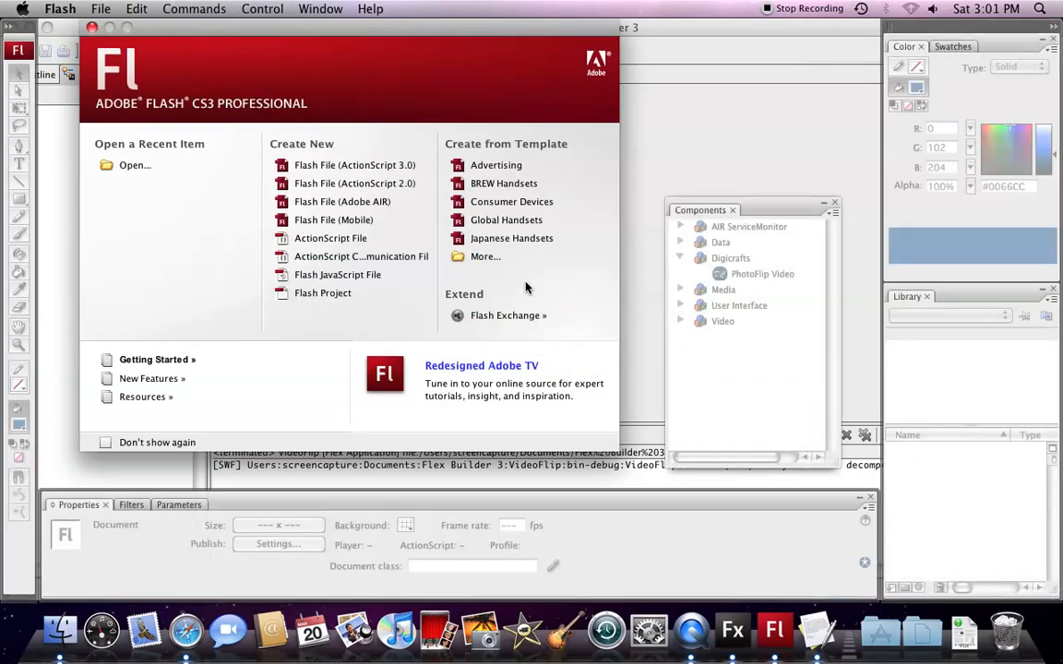
pyautogui.moveTo(522, 297)
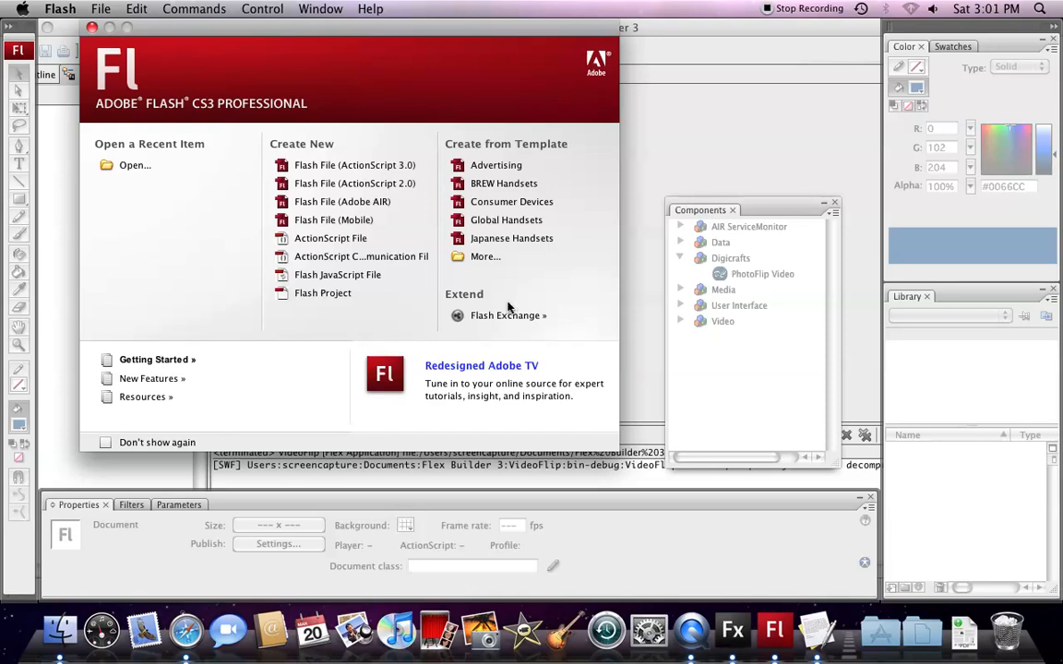
pyautogui.moveTo(181, 293)
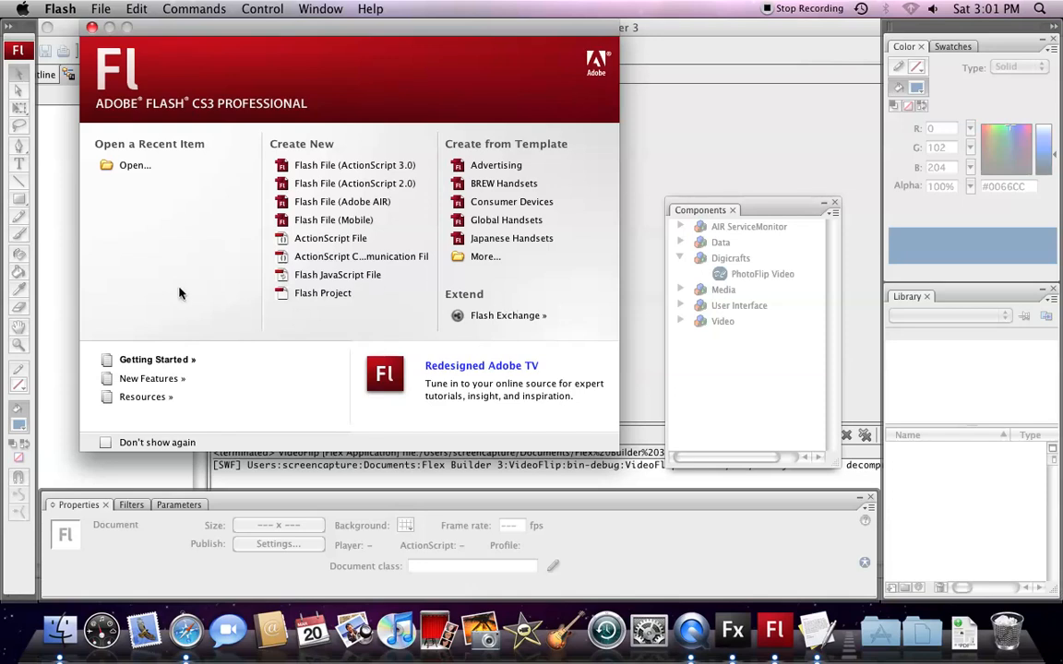
pyautogui.moveTo(254, 325)
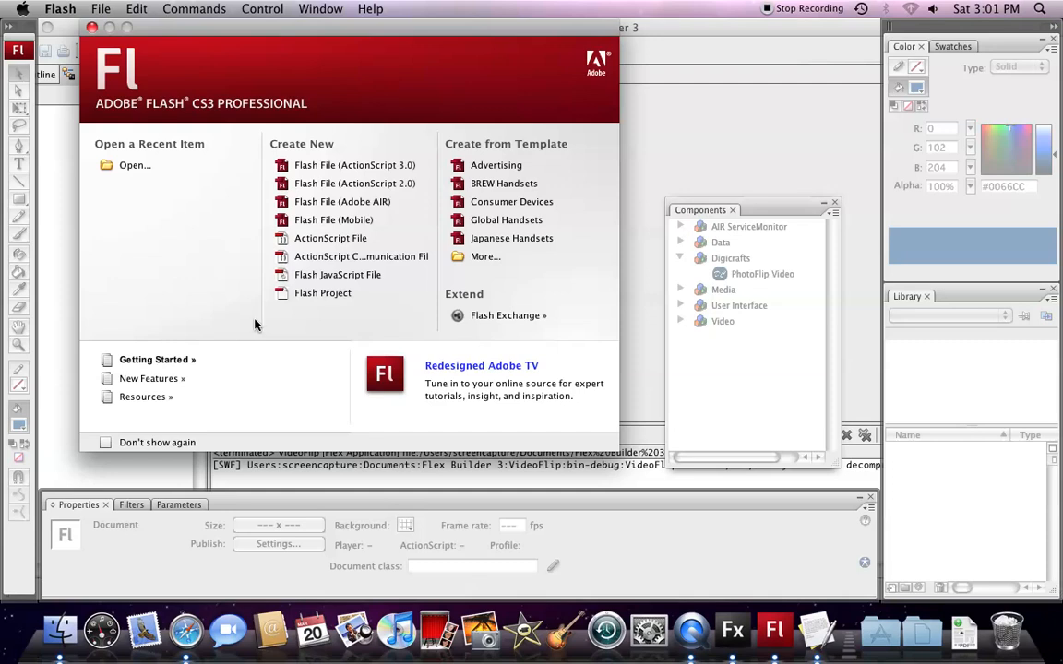
pyautogui.moveTo(355, 165)
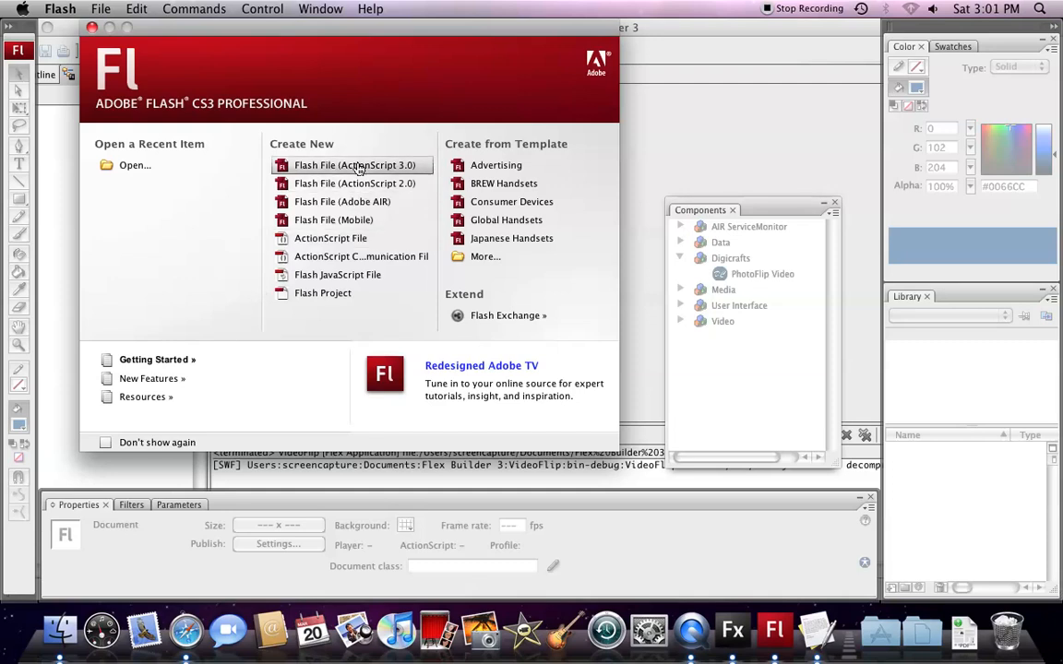
# - Create a new ActionScript 3.0 Flash file and add the Digicrafts PhotoFlip Video component
pyautogui.click(356, 165)
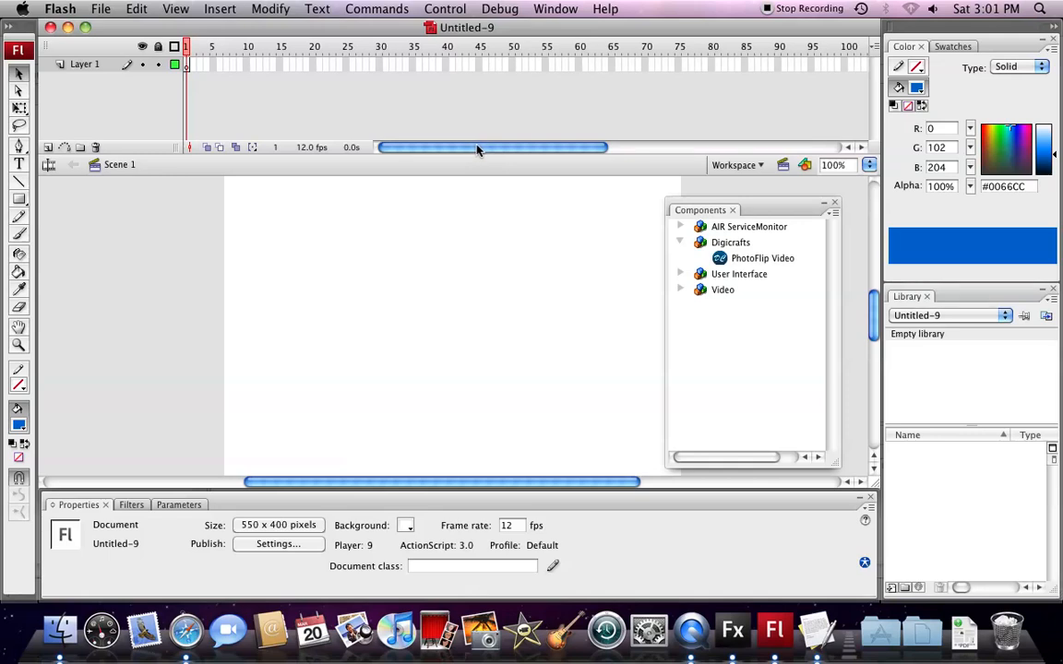
pyautogui.moveTo(477, 153)
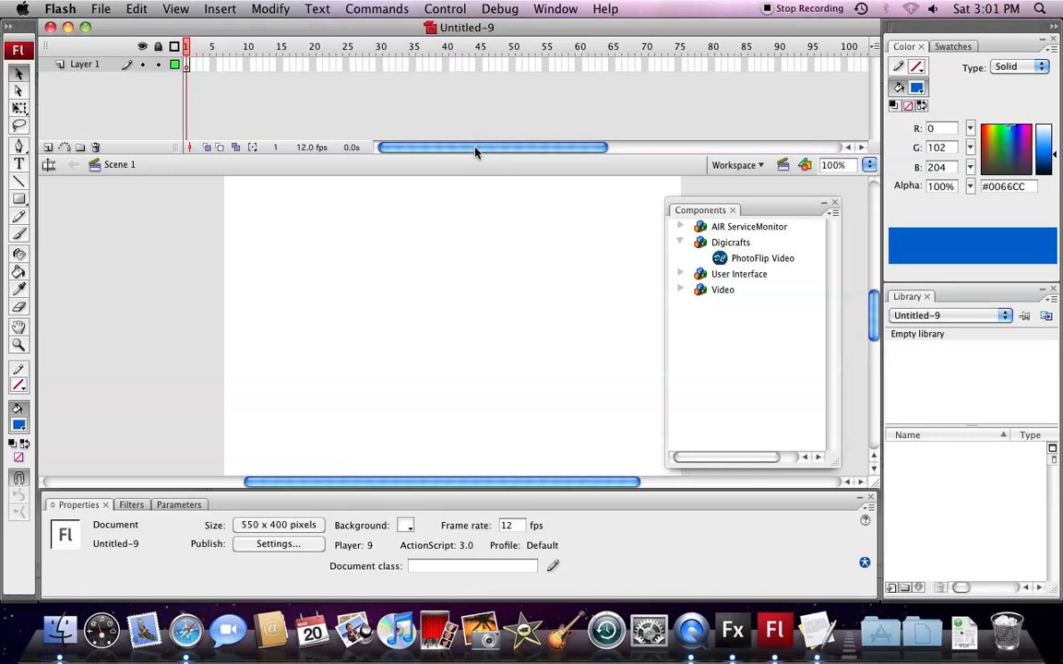
pyautogui.moveTo(762, 258)
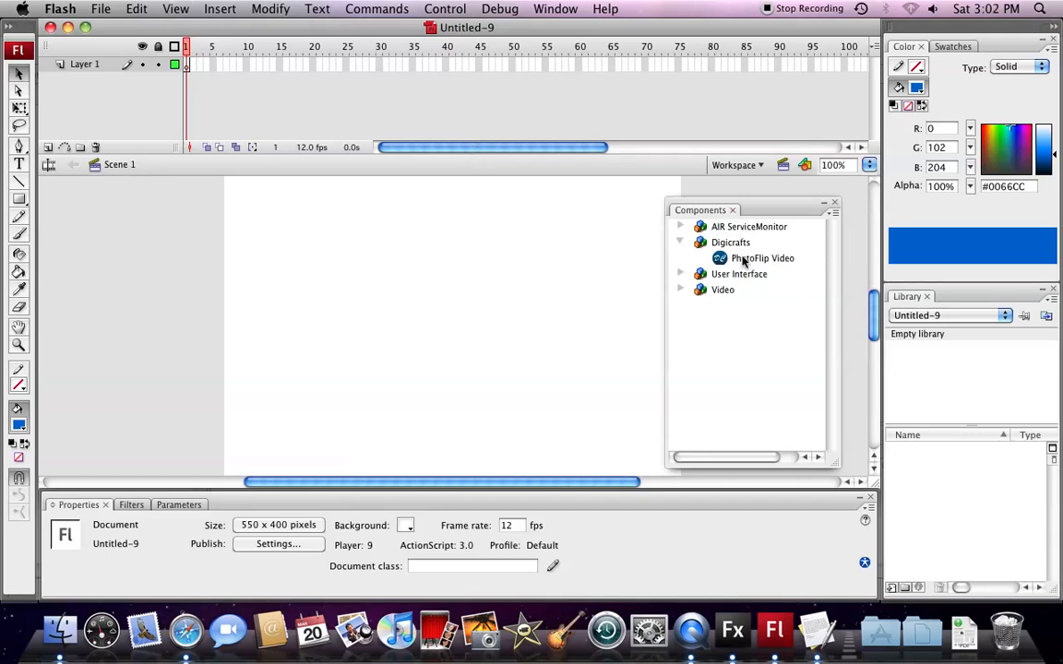
pyautogui.click(762, 258)
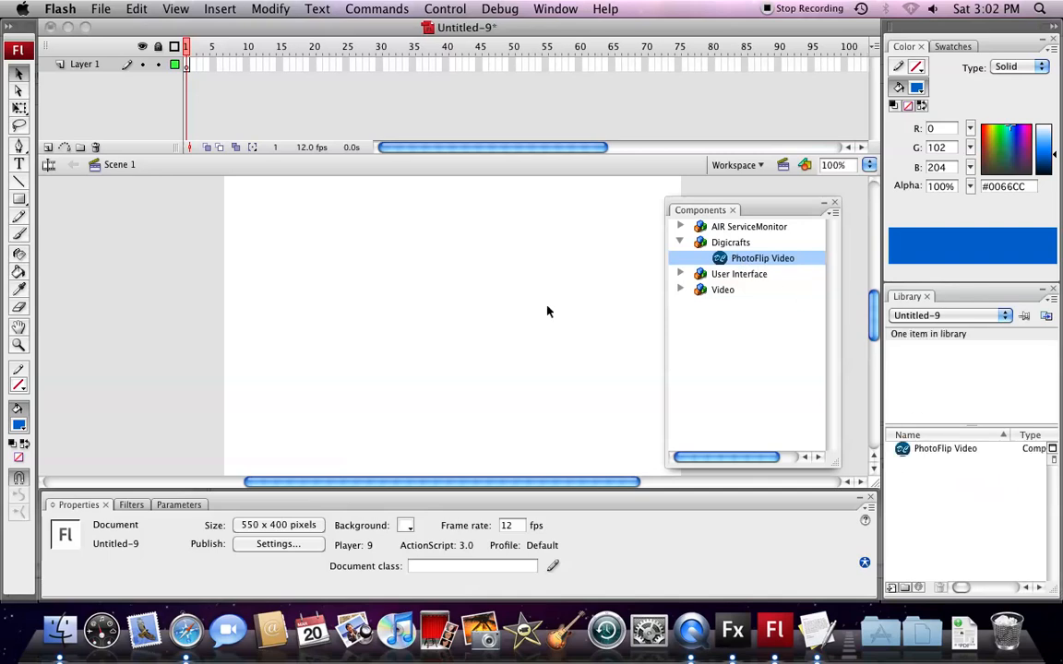
# - Save the Flash document under the new name video.fla
pyautogui.click(100, 8)
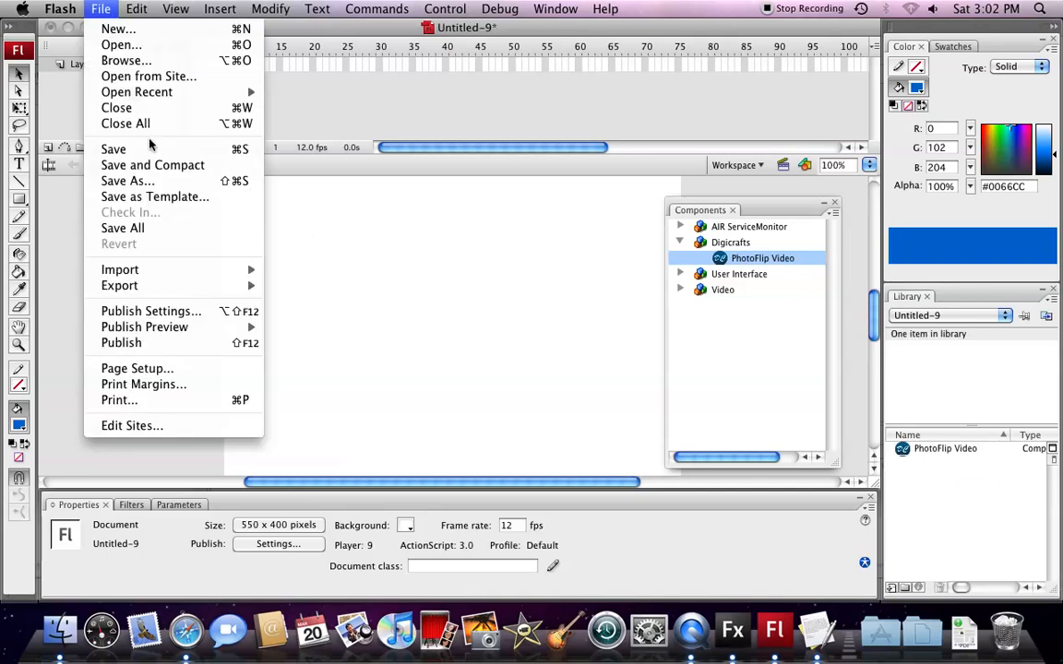
pyautogui.moveTo(127, 181)
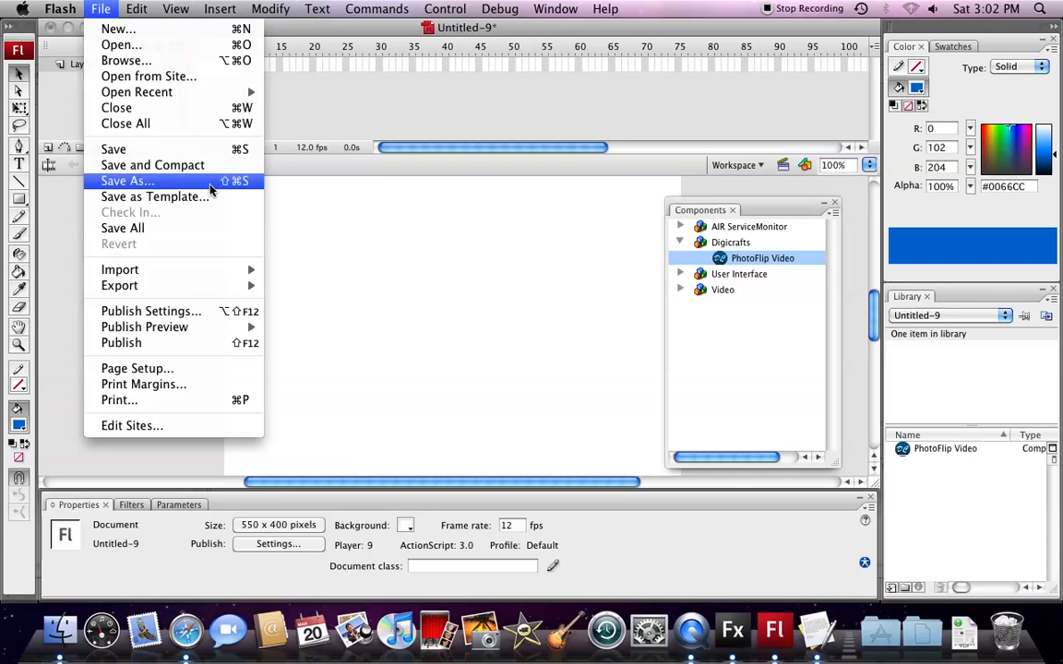
pyautogui.click(126, 180)
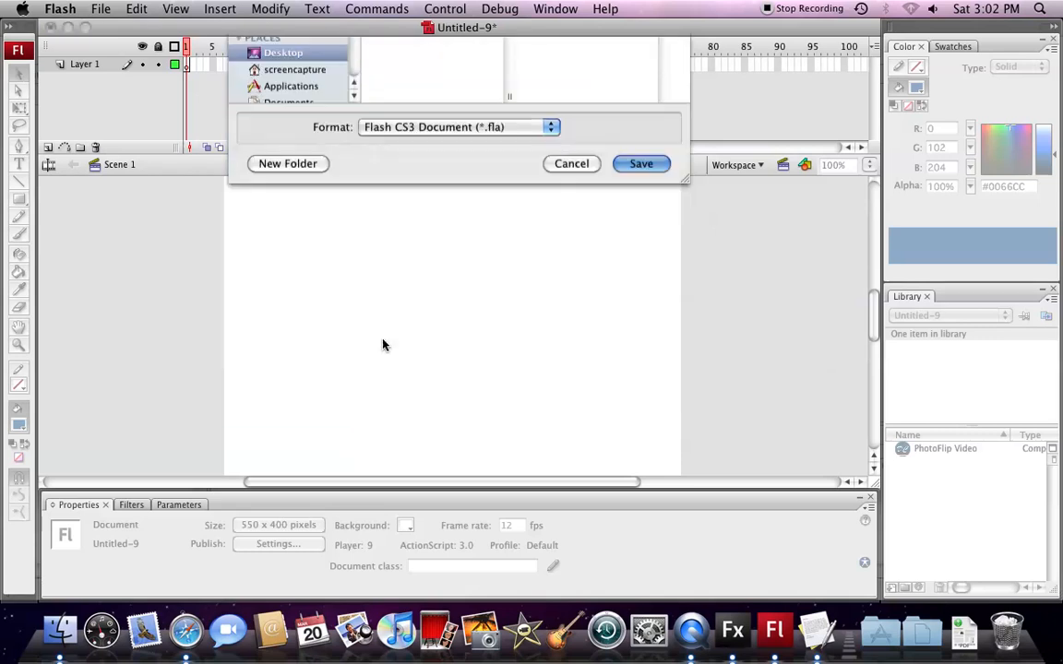
pyautogui.click(640, 163)
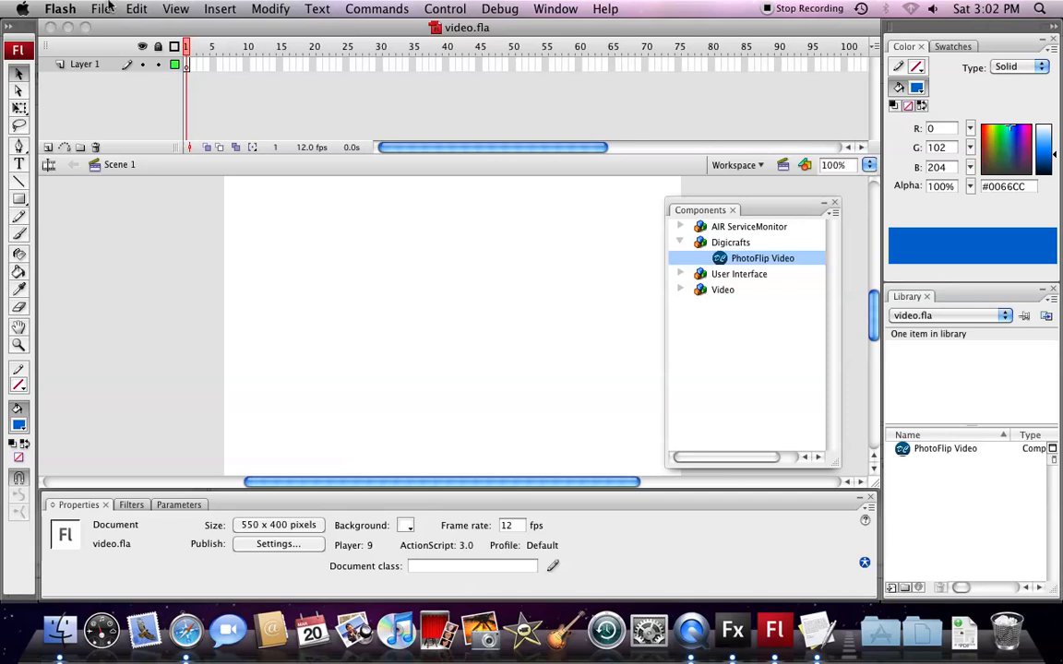
# - Enable Export SWC in video.fla's Flash publish settings and publish the movie
pyautogui.click(100, 8)
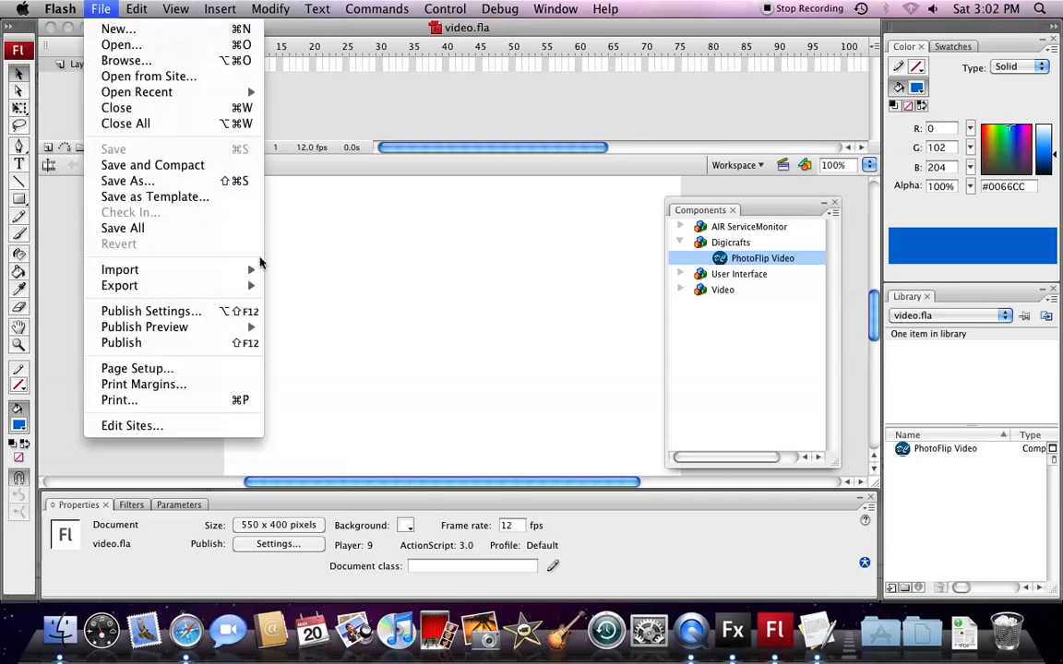
pyautogui.moveTo(151, 311)
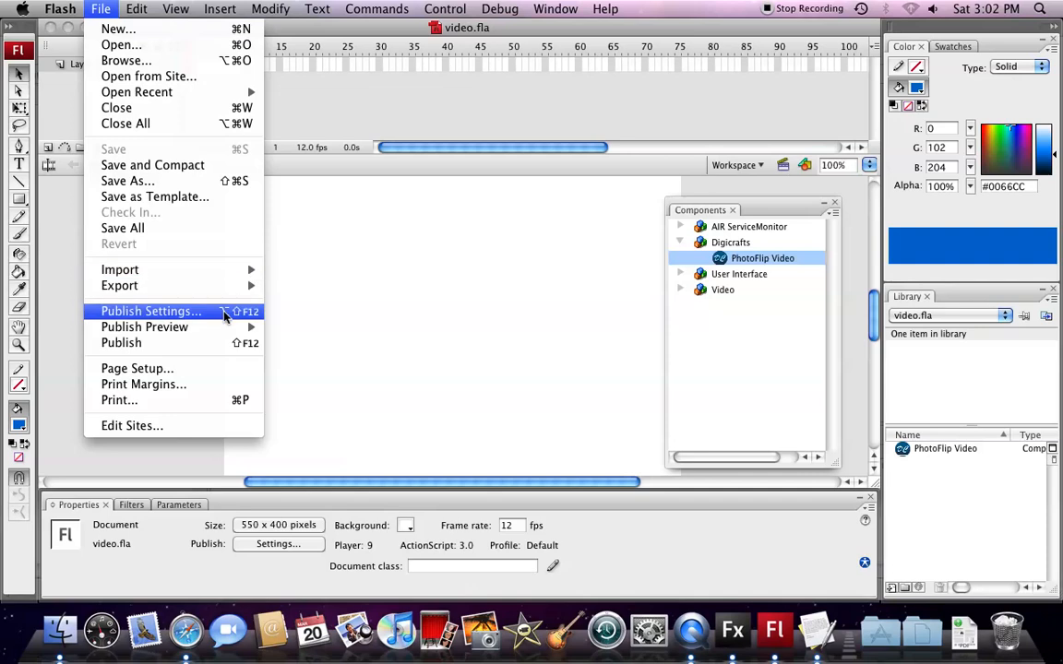
pyautogui.click(150, 311)
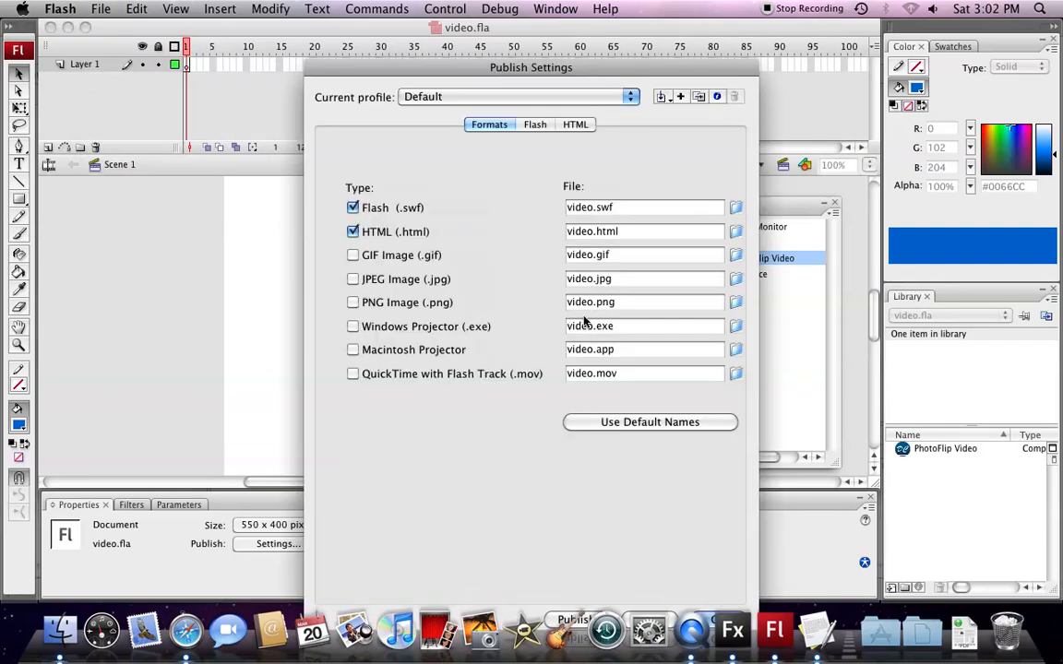
pyautogui.click(535, 125)
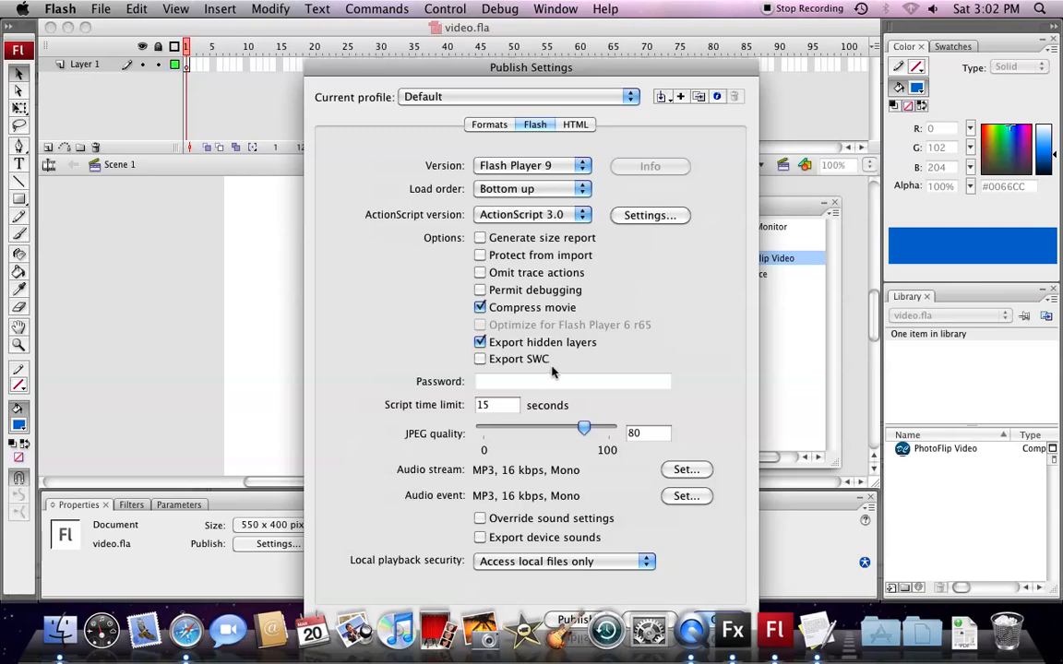
pyautogui.moveTo(549, 364)
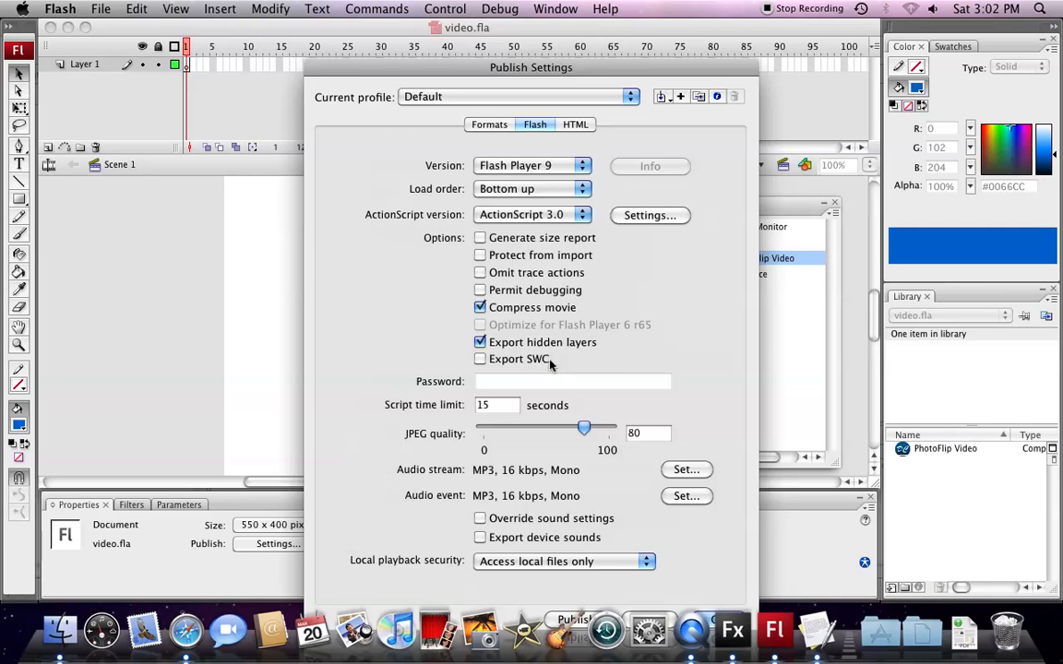
pyautogui.moveTo(518, 359)
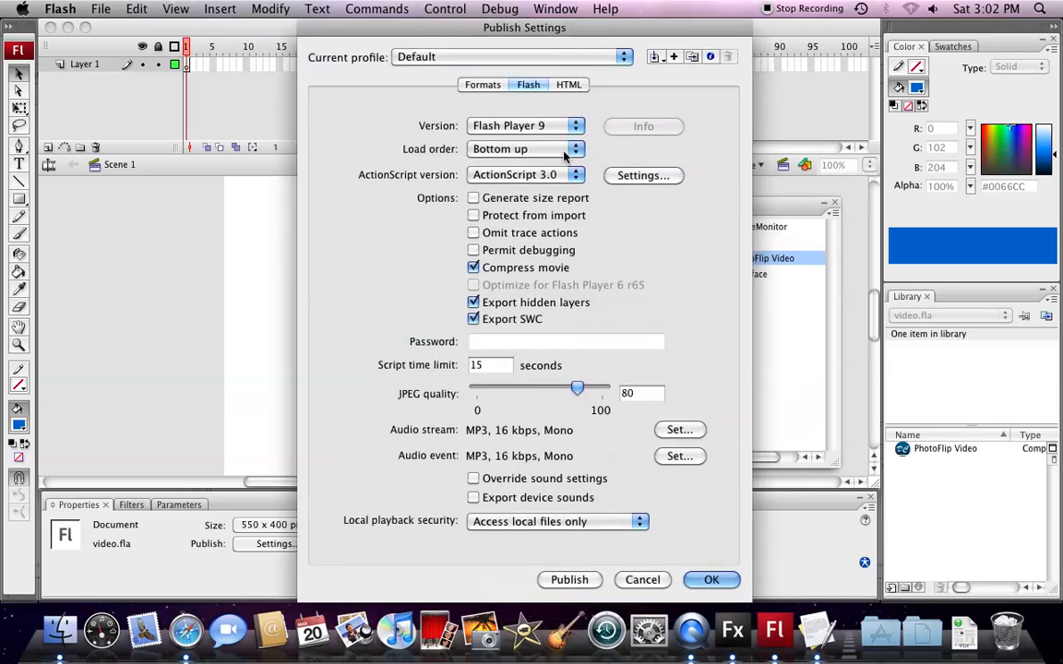
pyautogui.click(569, 579)
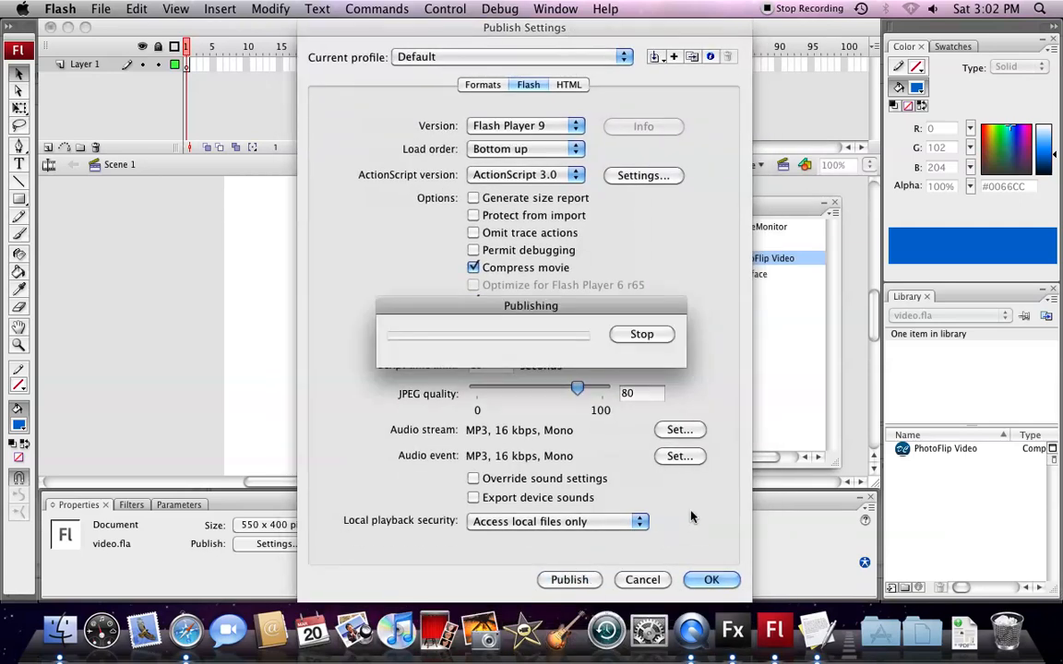
pyautogui.moveTo(686, 516)
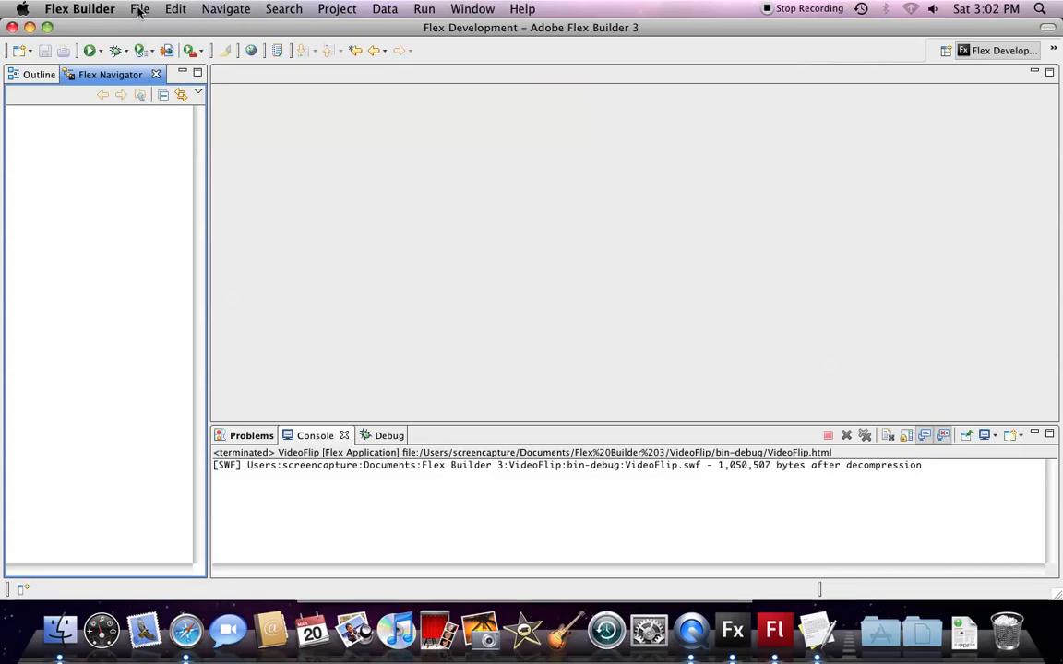
pyautogui.moveTo(146, 21)
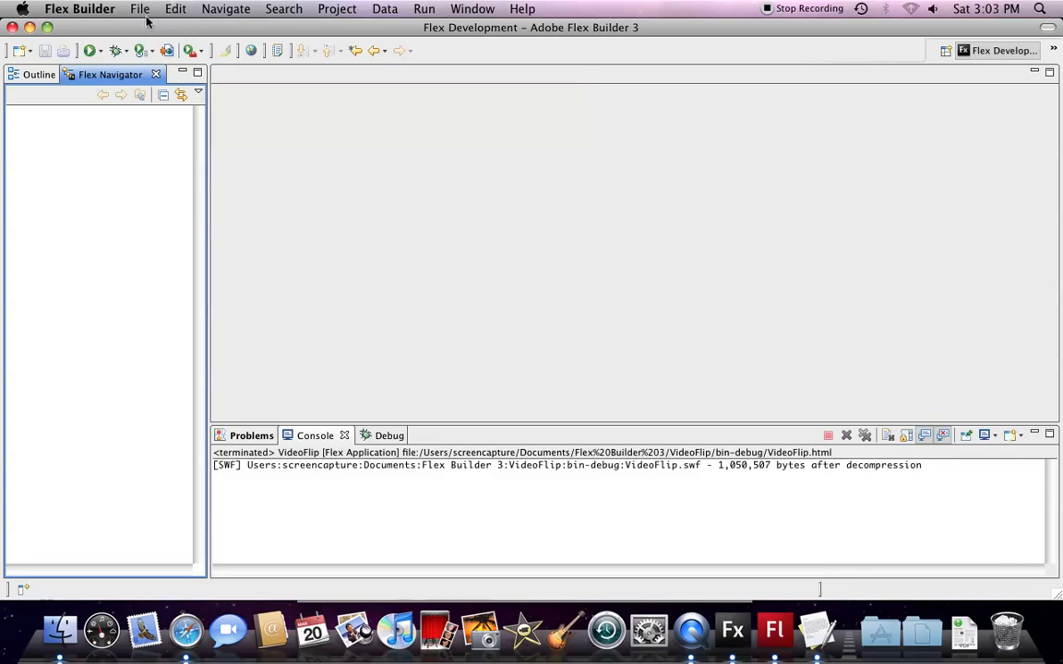
# - Create a Flex project named PhotoFlip using the default settings
pyautogui.click(139, 8)
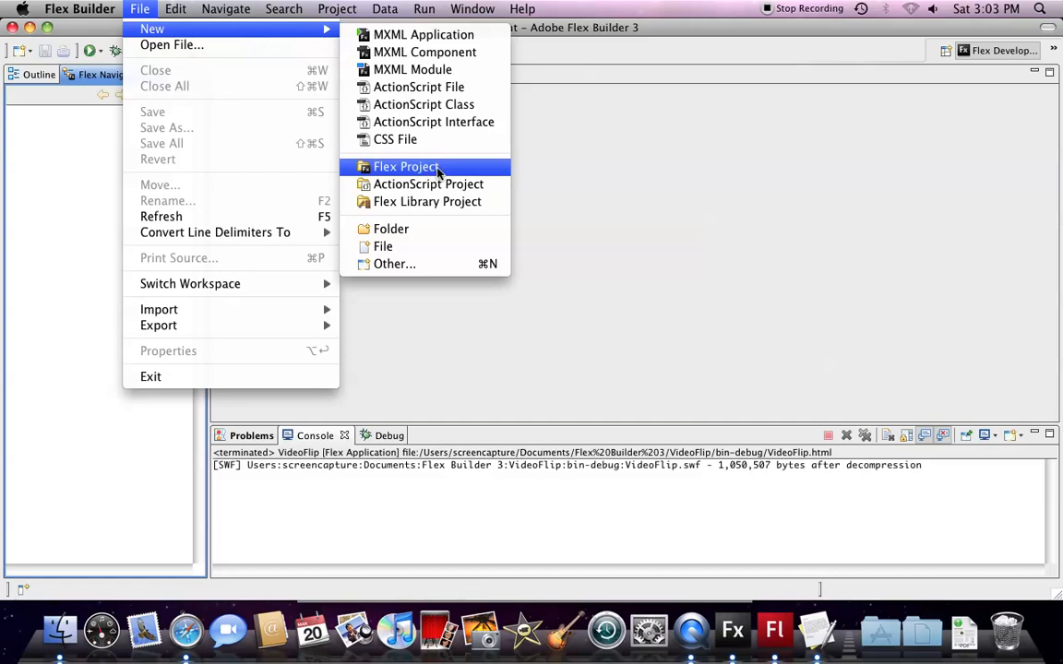
pyautogui.click(406, 167)
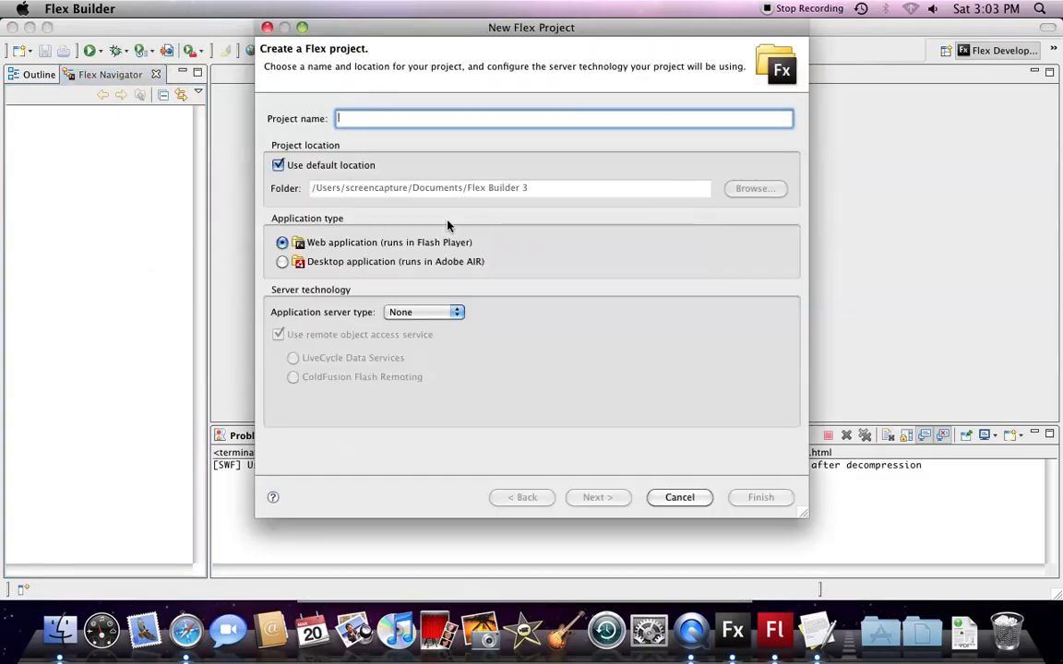
pyautogui.write('PhotoFlip')
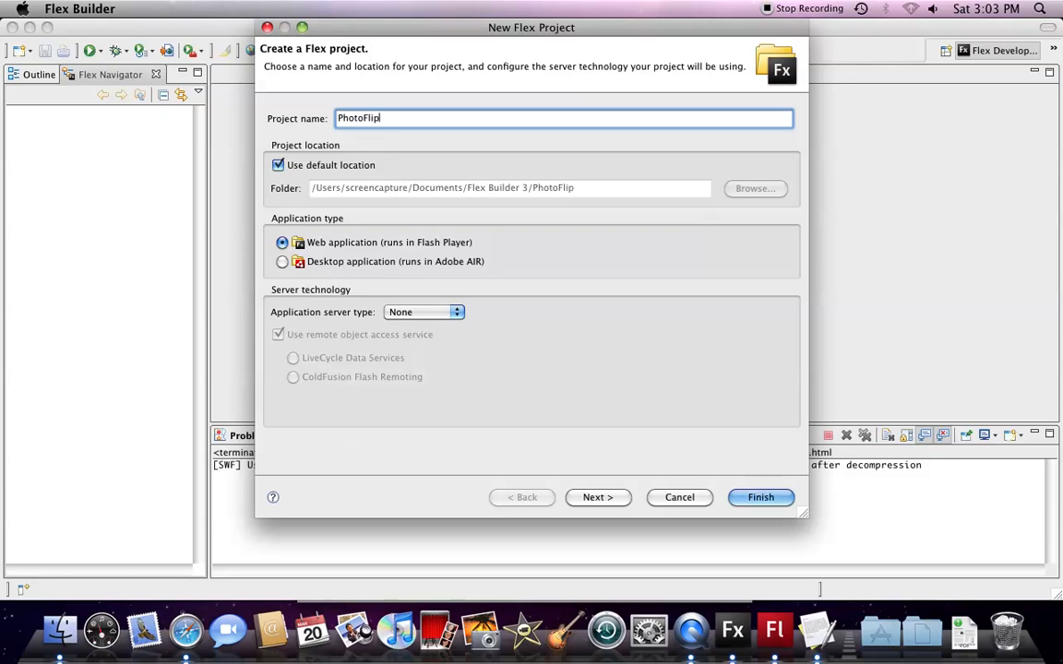
pyautogui.click(760, 497)
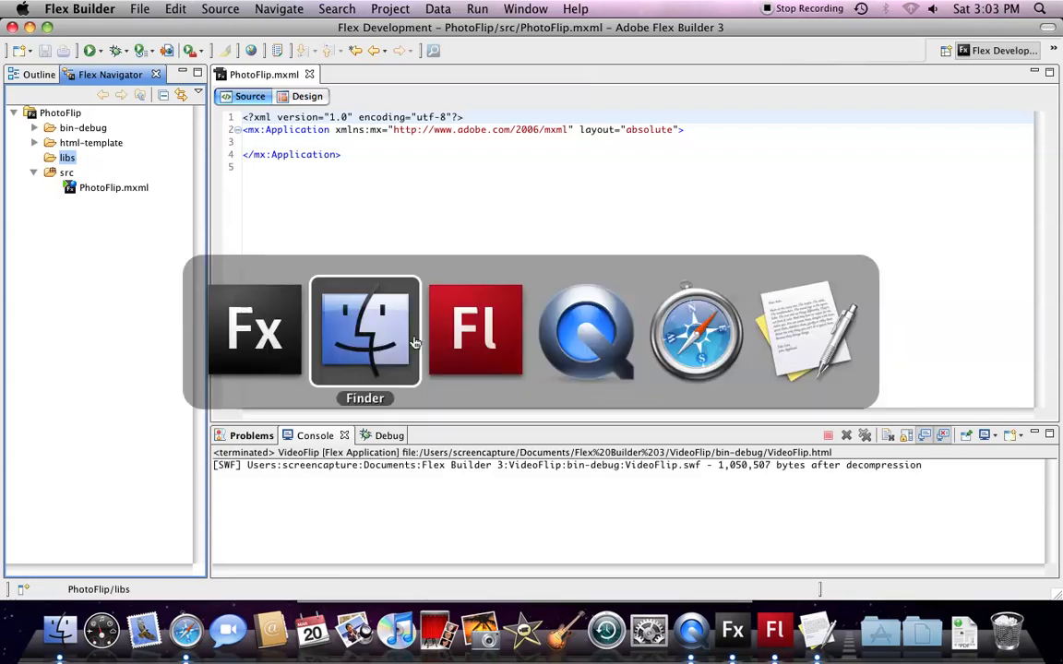
# - Expand the PhotoFlip project's libs folder to reveal video.swc
pyautogui.click(365, 329)
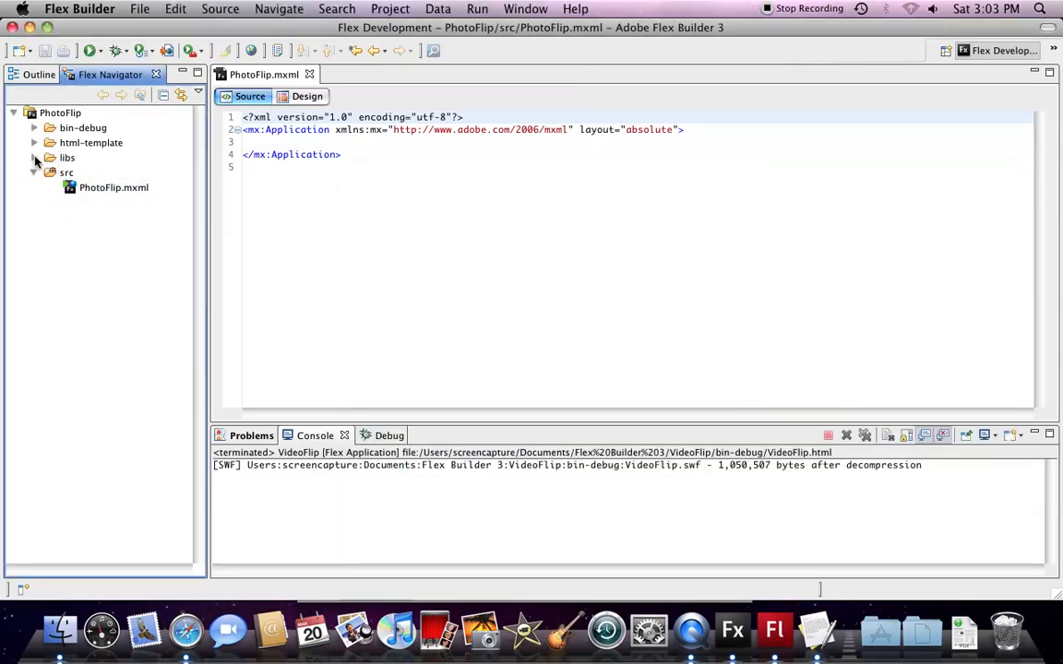
pyautogui.click(34, 157)
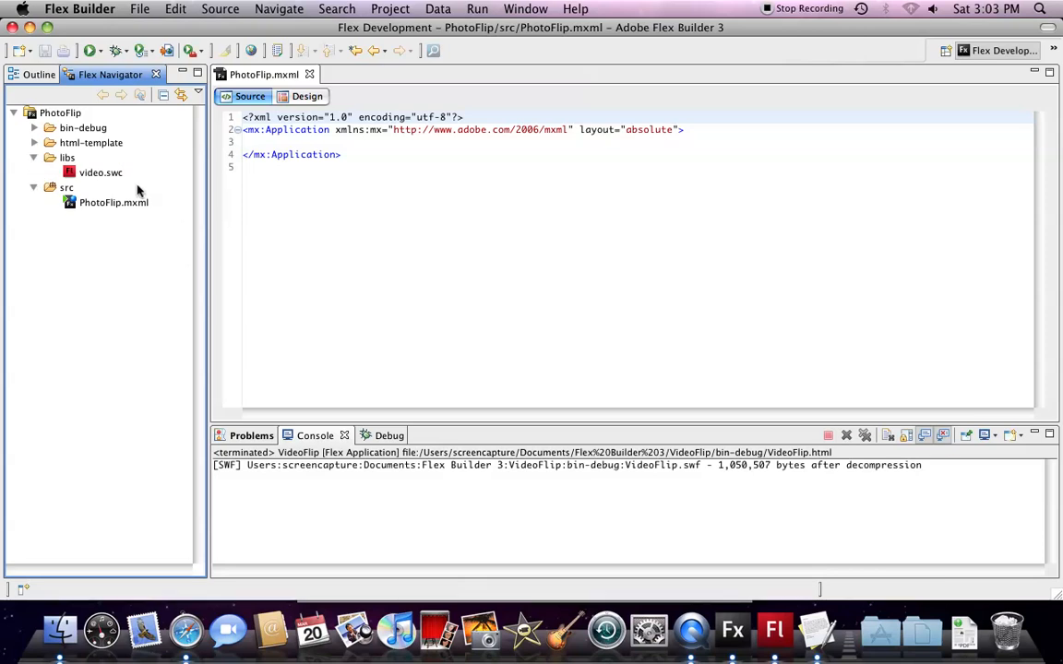
pyautogui.moveTo(99, 173)
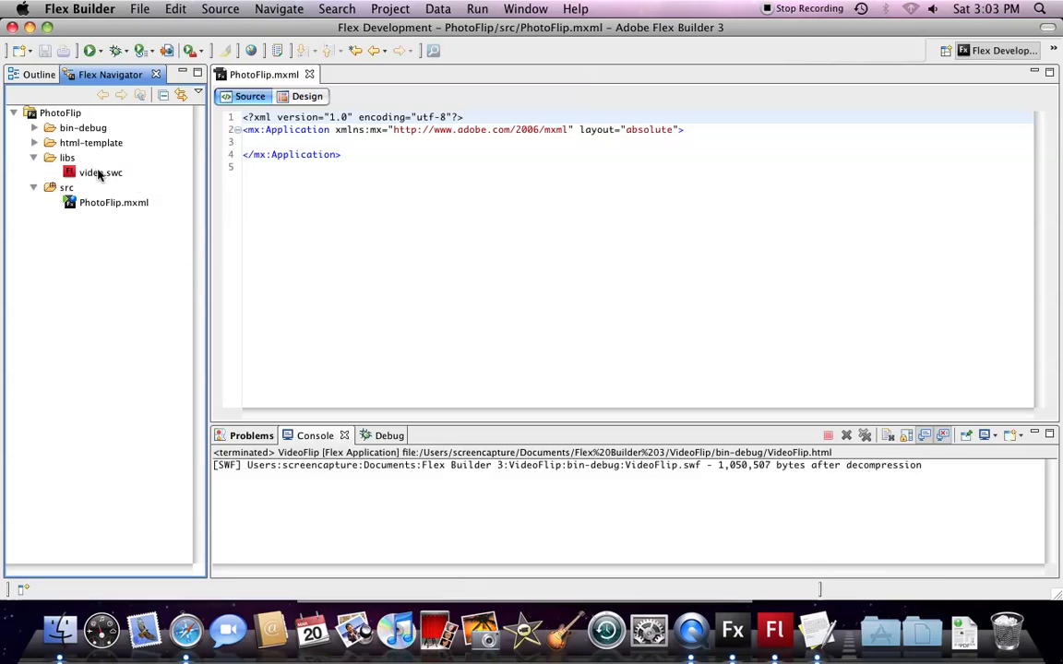
pyautogui.moveTo(157, 312)
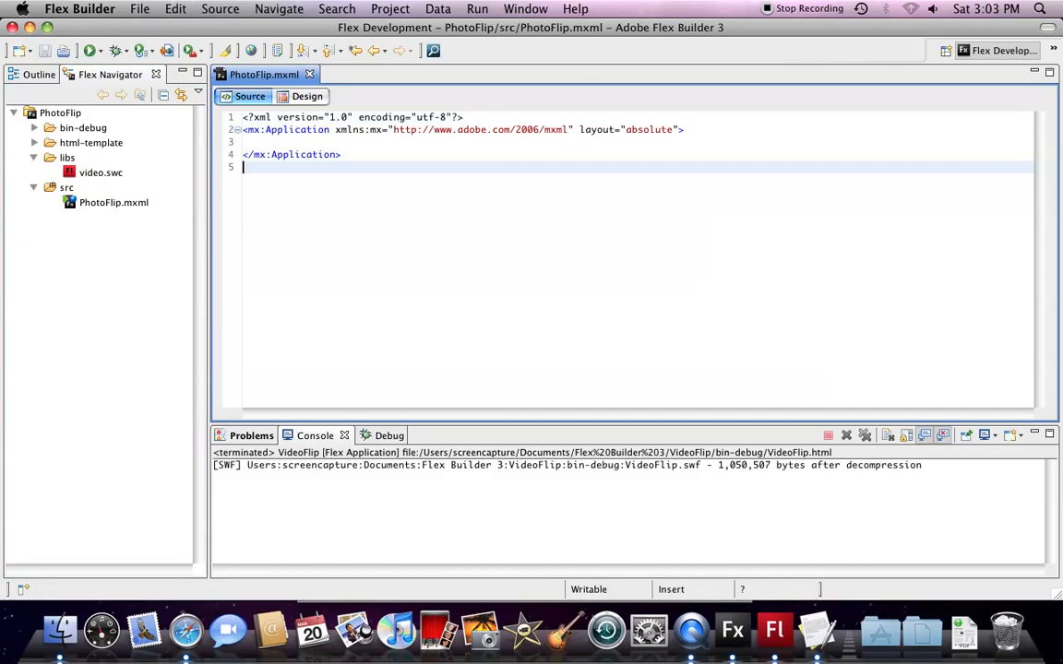
# - Add <mx:Canvas width="800" height="600" id="canvas"/> inside the Application in PhotoFlip.mxml
pyautogui.press('Return')
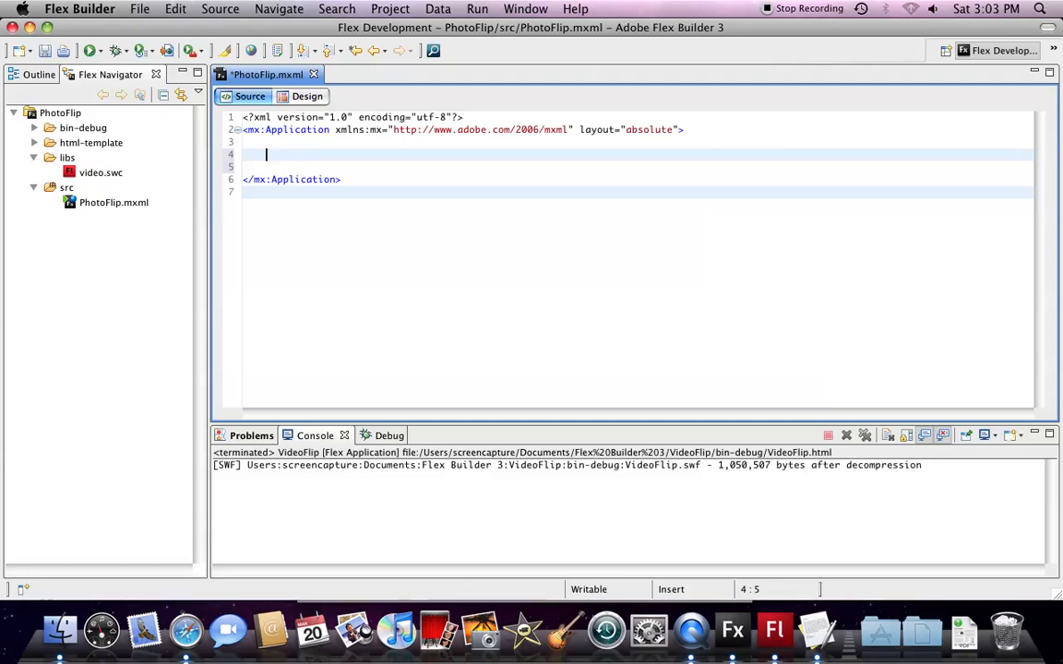
pyautogui.press('Return')
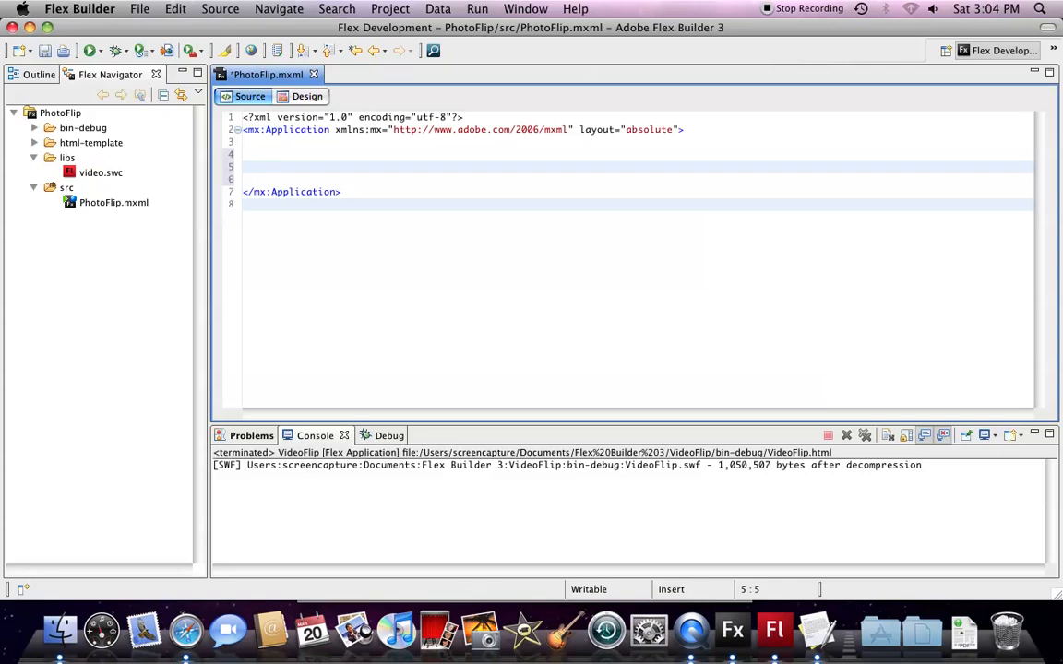
pyautogui.write('<')
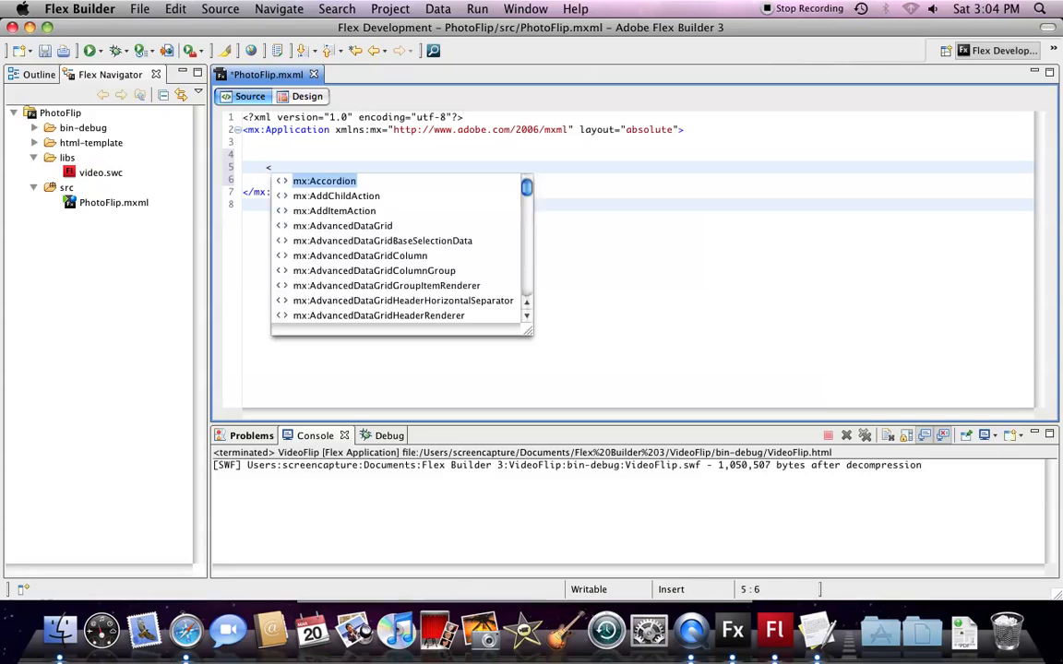
pyautogui.write('anvas')
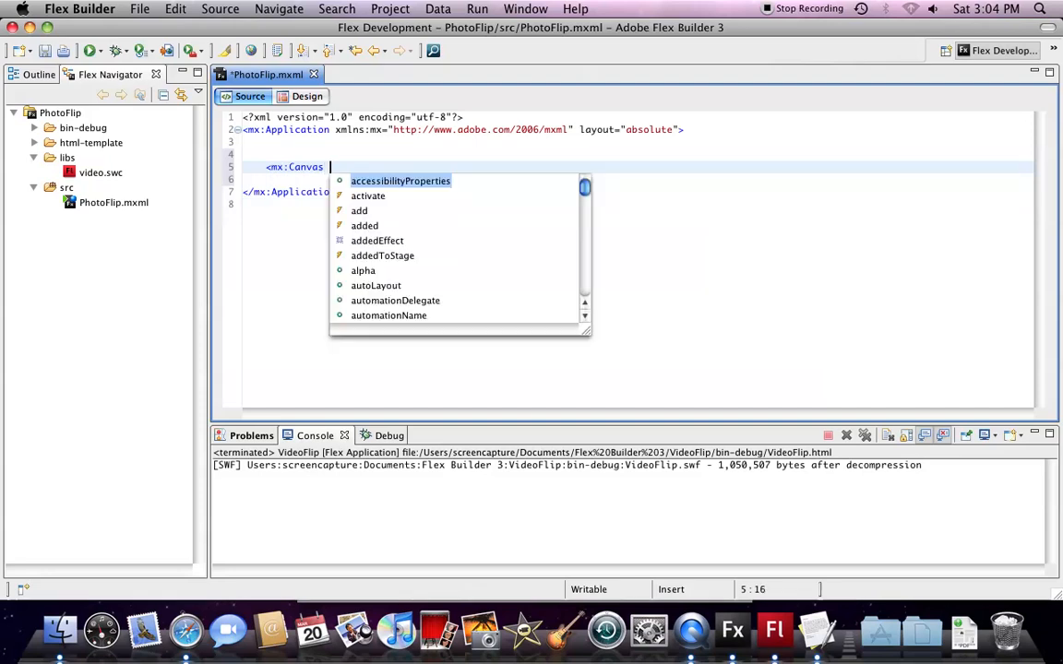
pyautogui.write('width="')
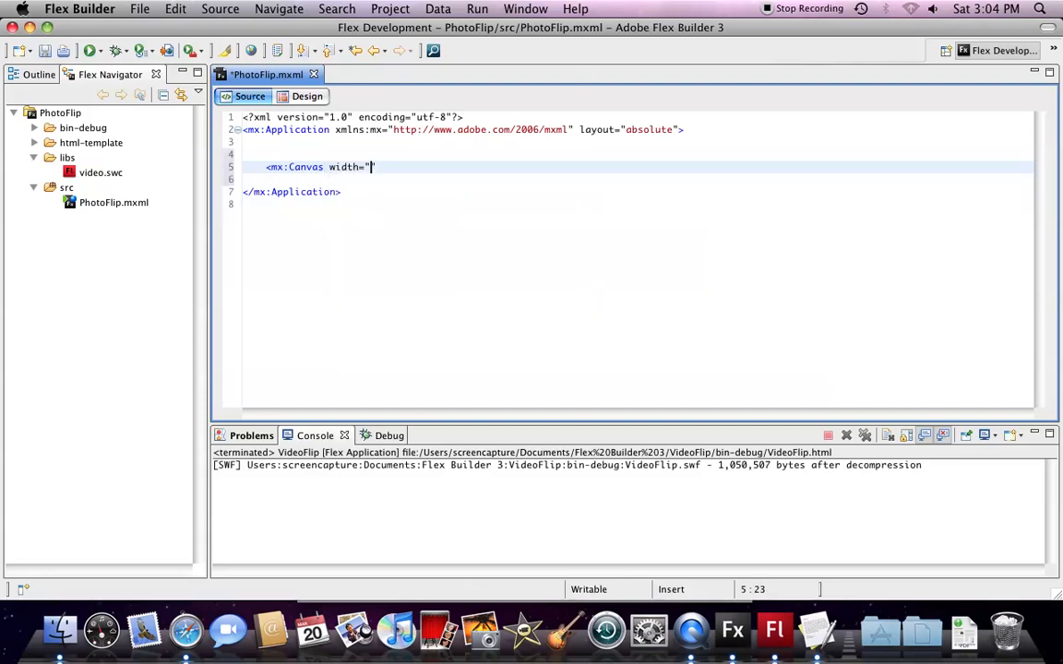
pyautogui.write('800" height="600')
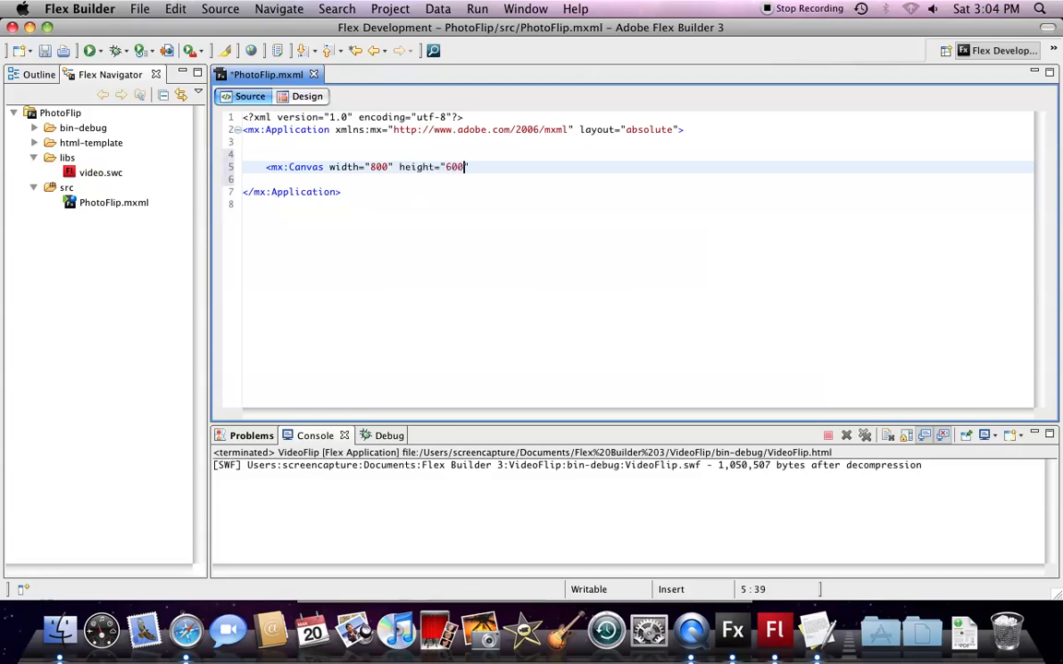
pyautogui.write('id=')
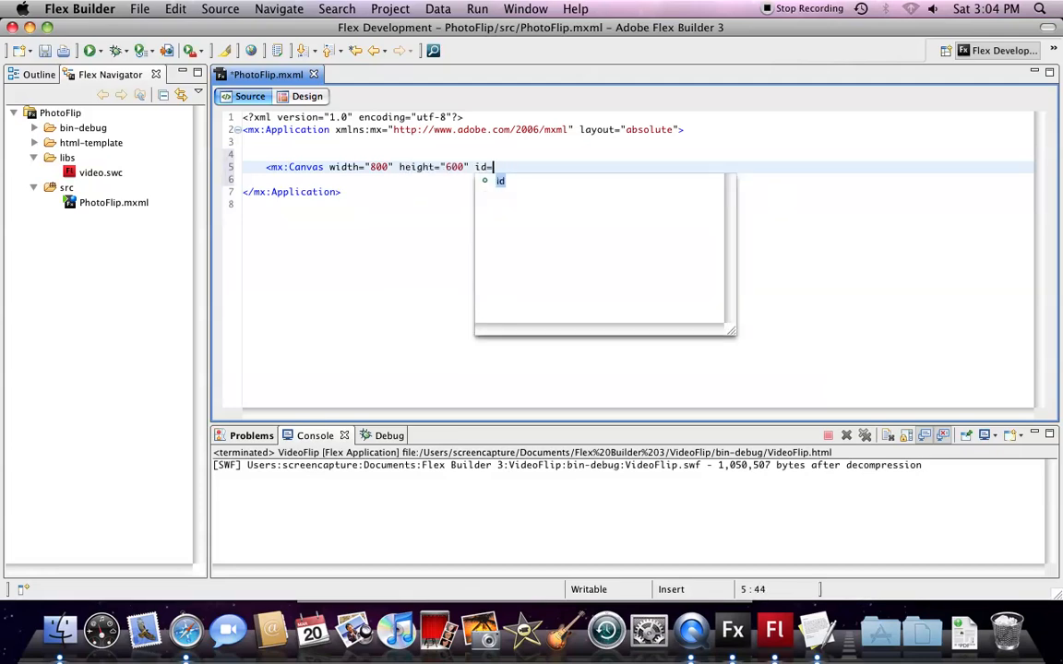
pyautogui.write('""')
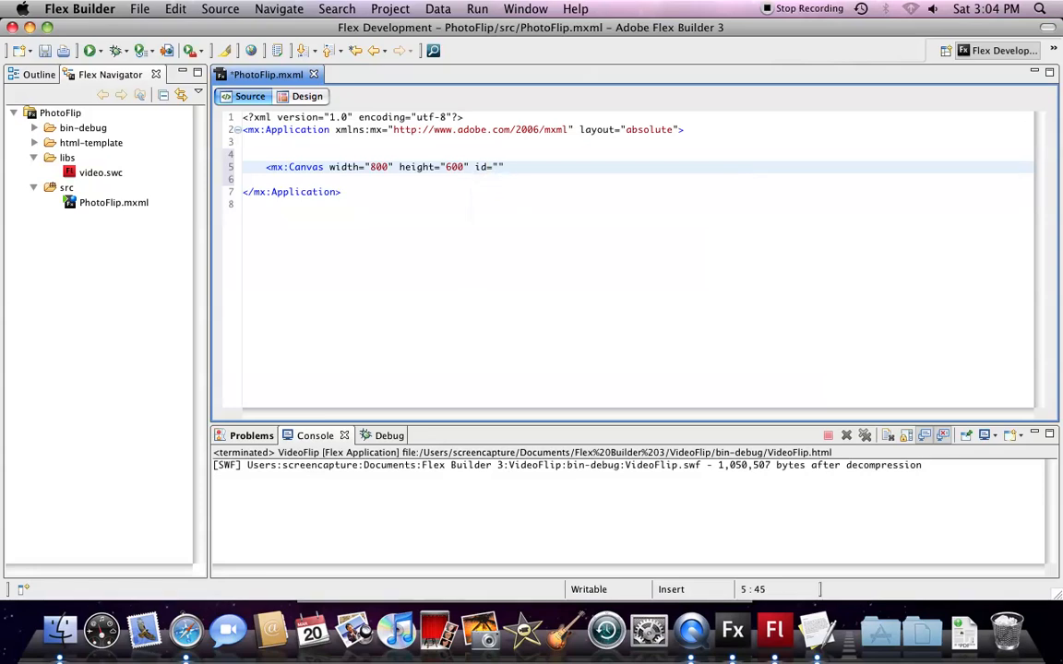
pyautogui.write('canvas')
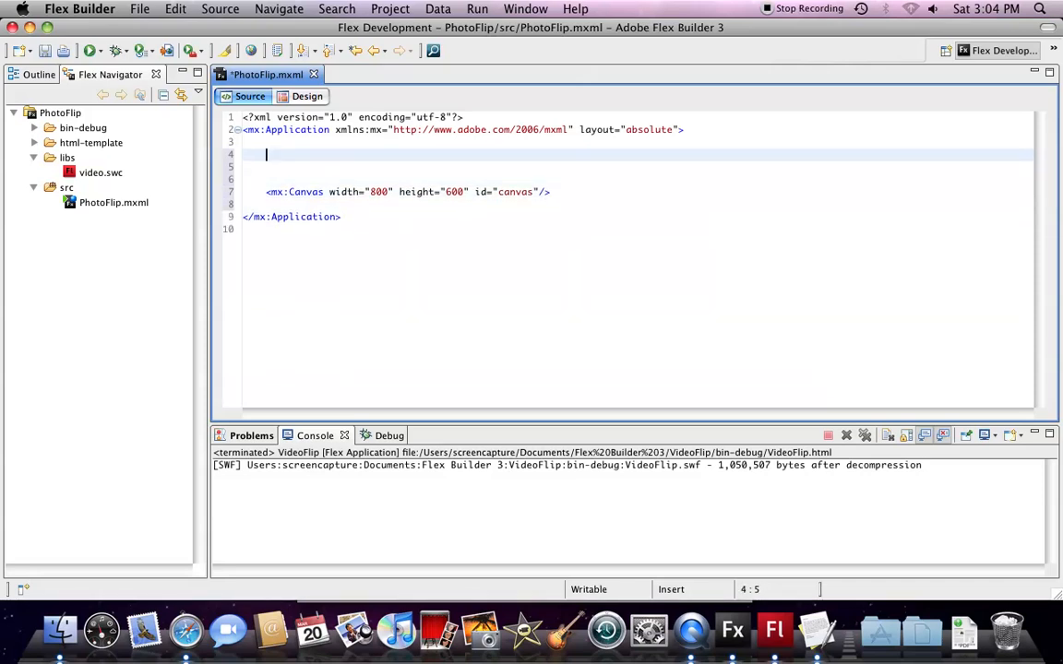
pyautogui.write('<')
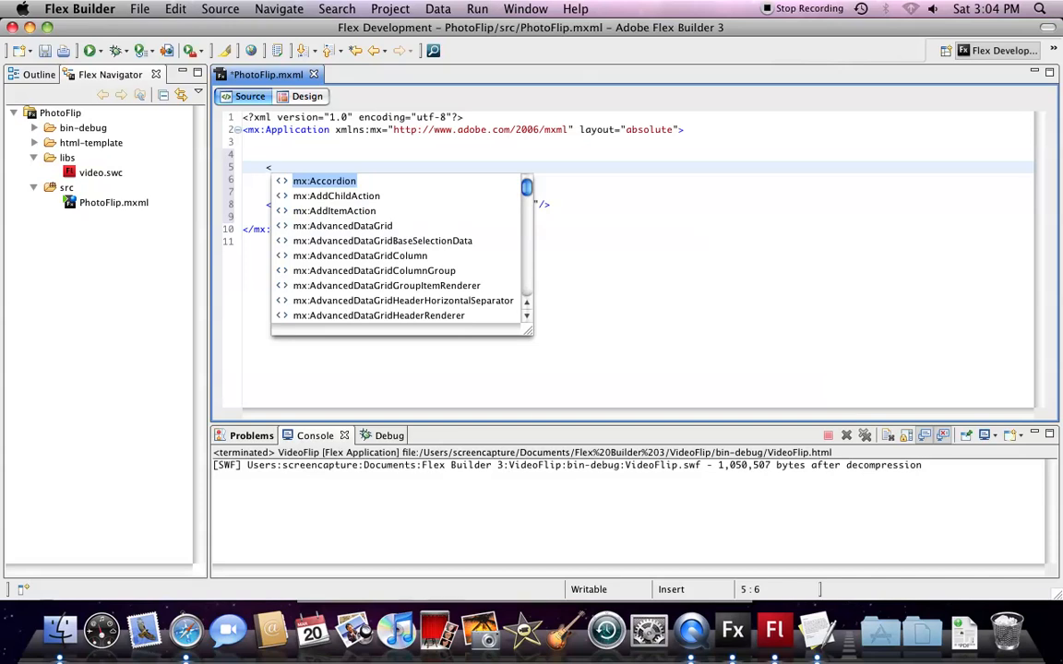
# - Insert an mx:Script CDATA block that imports digicrafts.flash.controls.PhotoFlipVideo
pyautogui.write('sc')
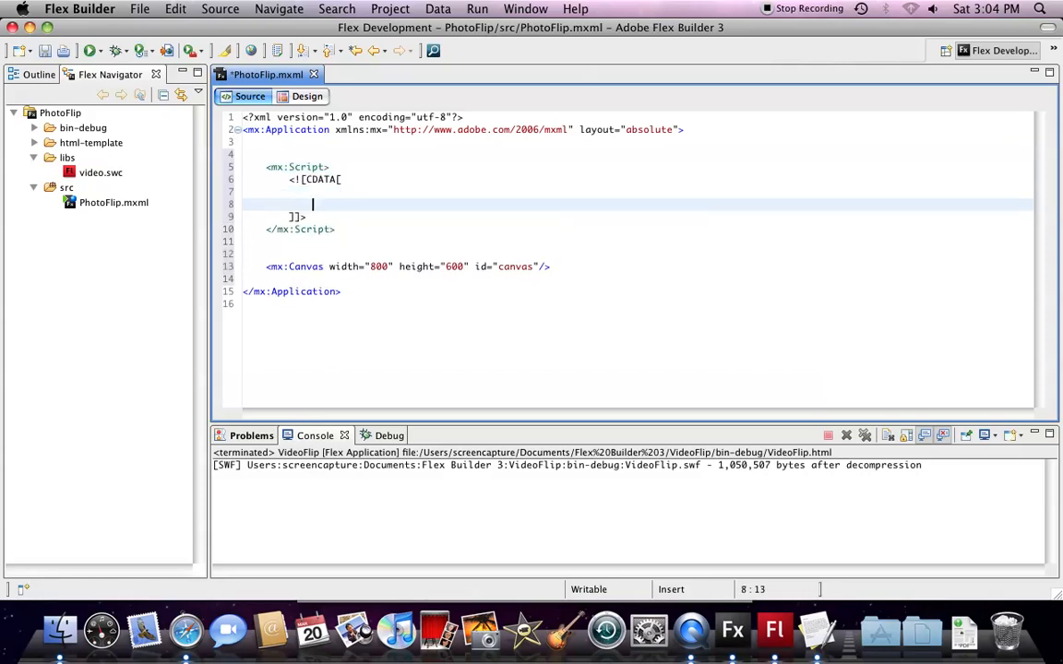
pyautogui.press('Return')
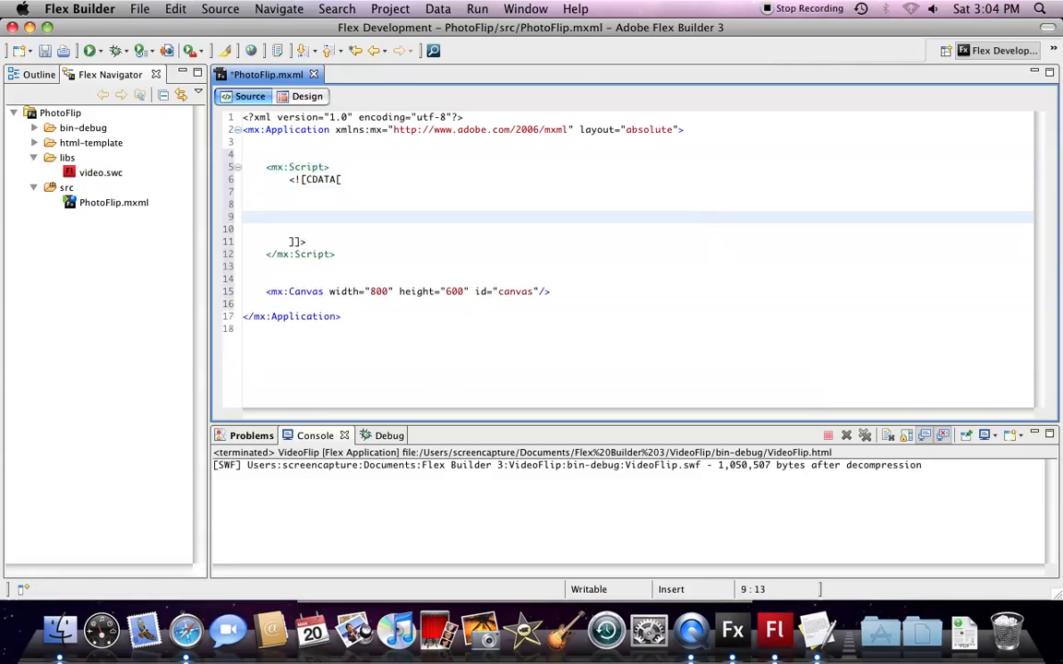
pyautogui.write('import')
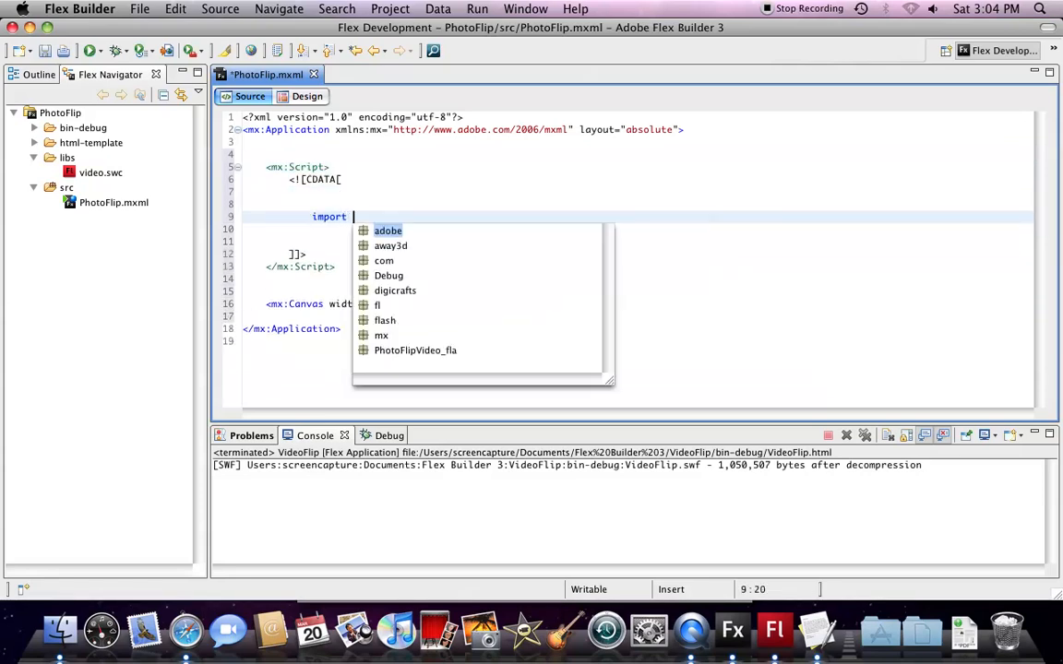
pyautogui.write('digicrafts.')
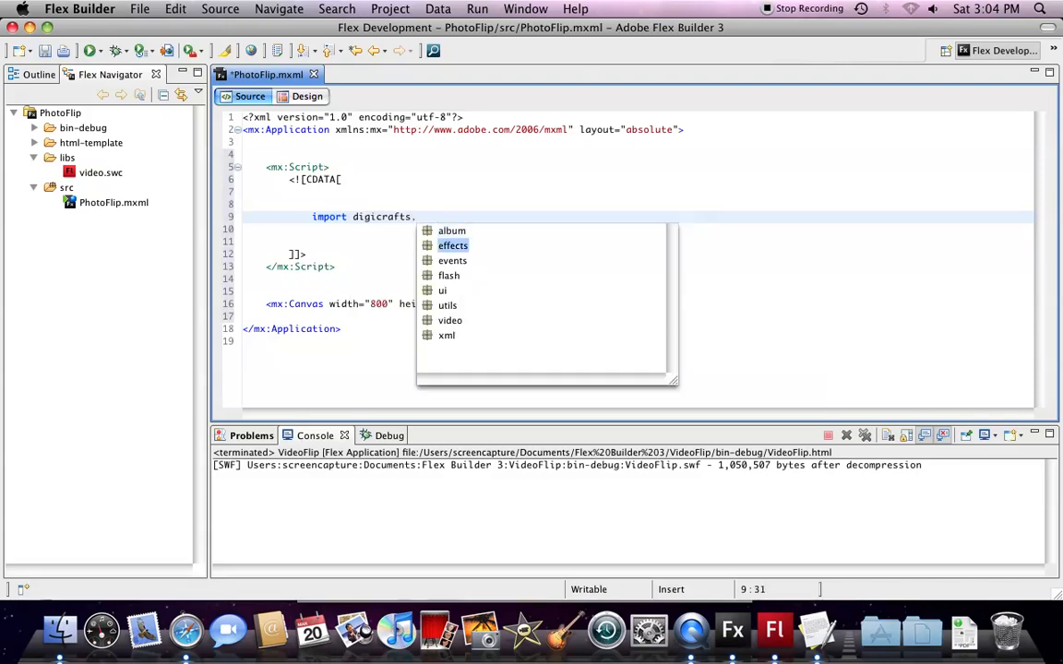
pyautogui.write('flash')
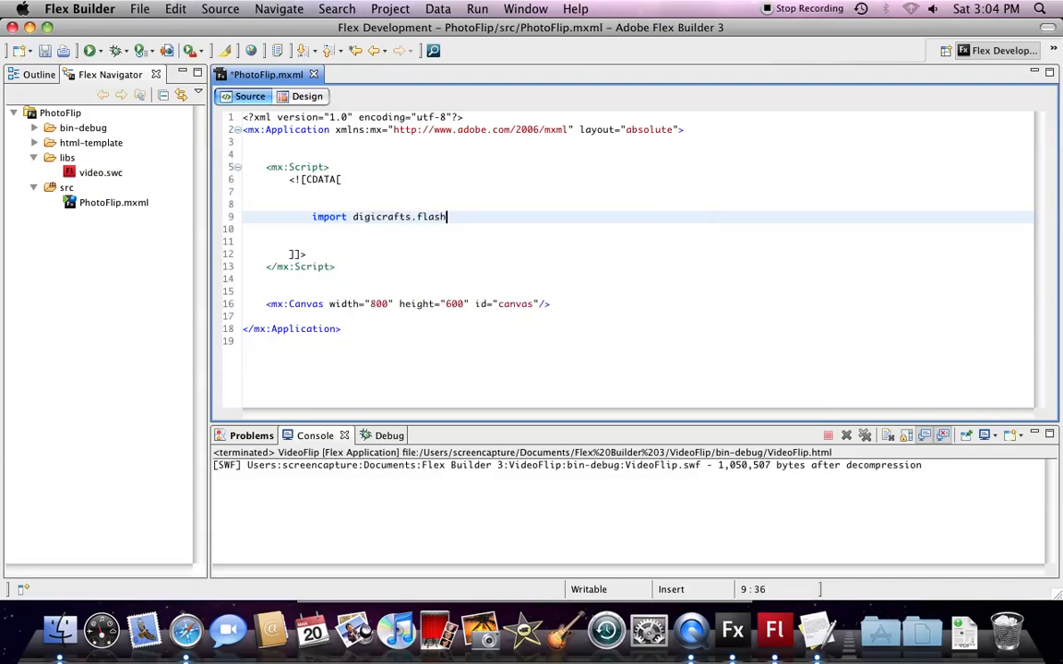
pyautogui.write('.')
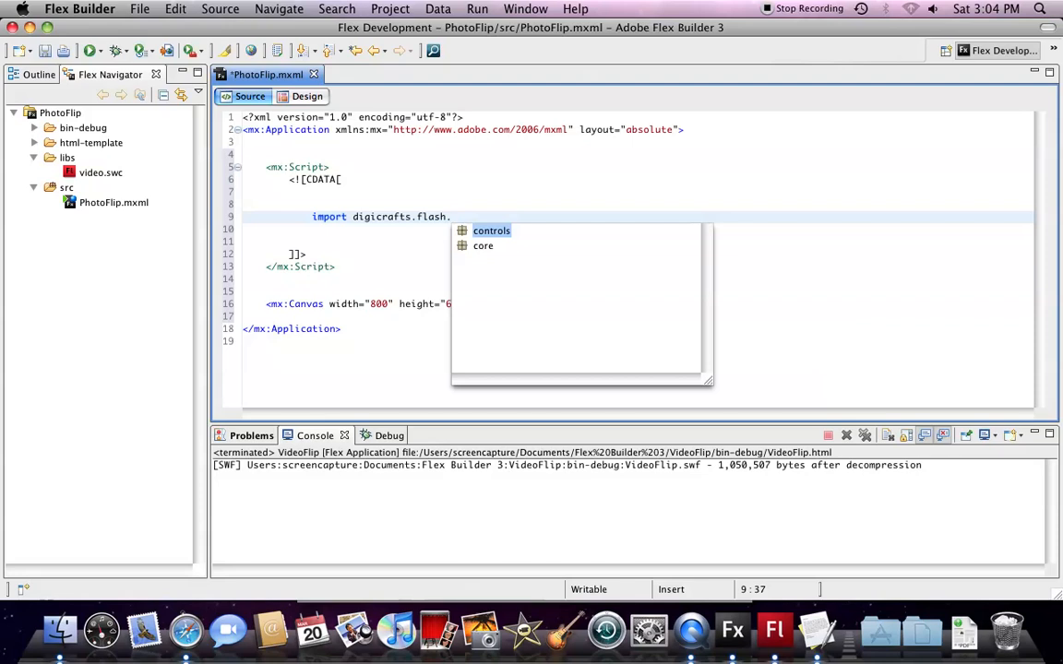
pyautogui.write('controls.PhotoFlipVideo;')
pyautogui.write('private')
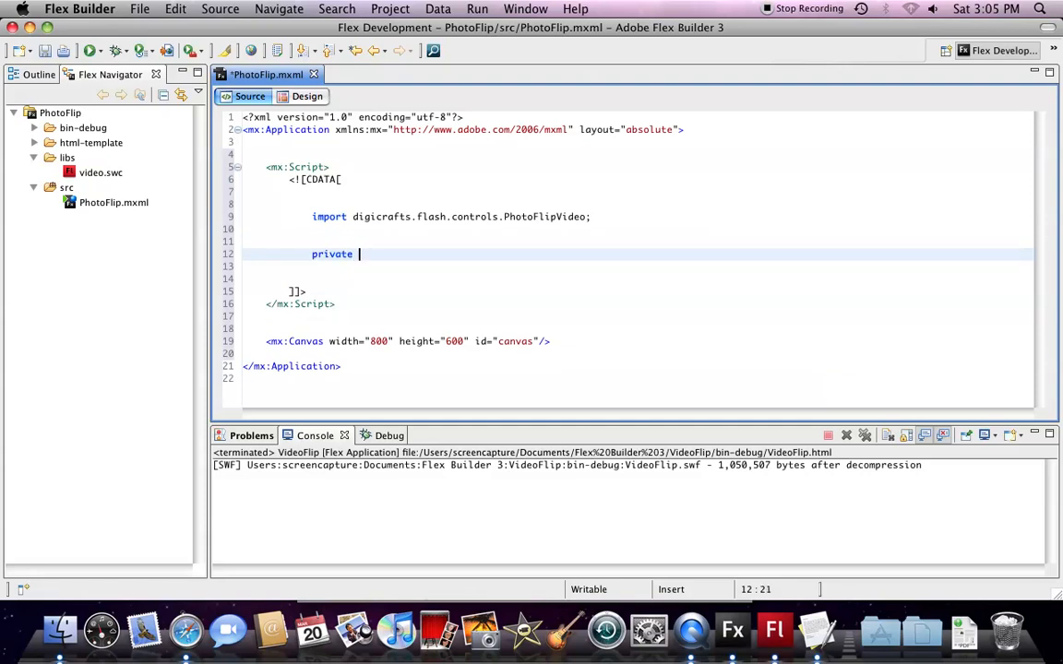
# - Declare a photoflip PhotoFlipVideo variable and a private init():void function
pyautogui.write('var')
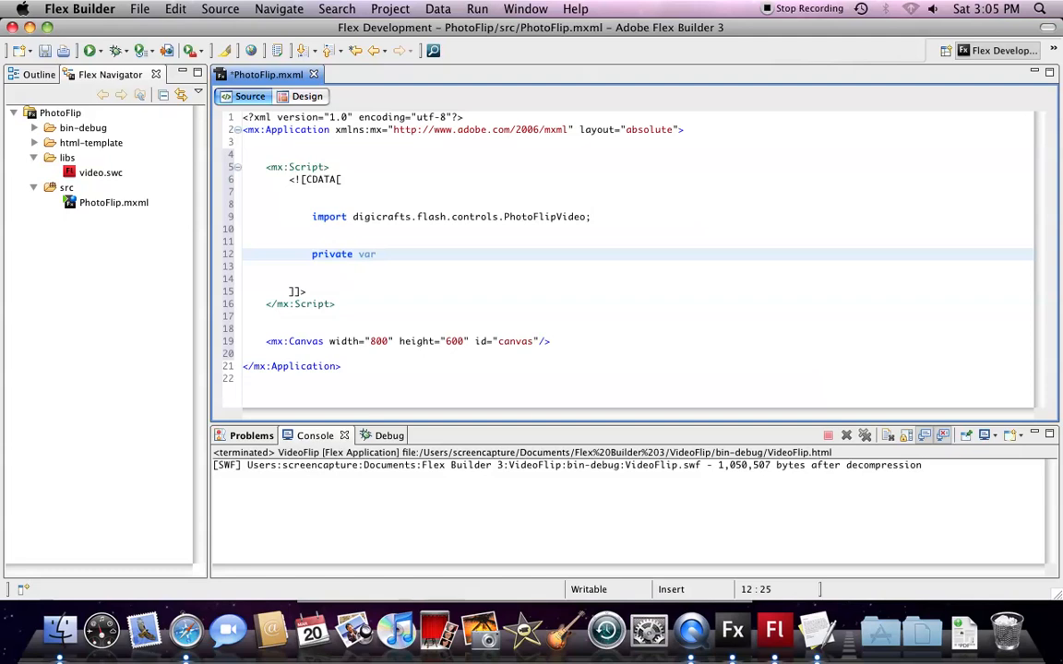
pyautogui.write('photoflip:')
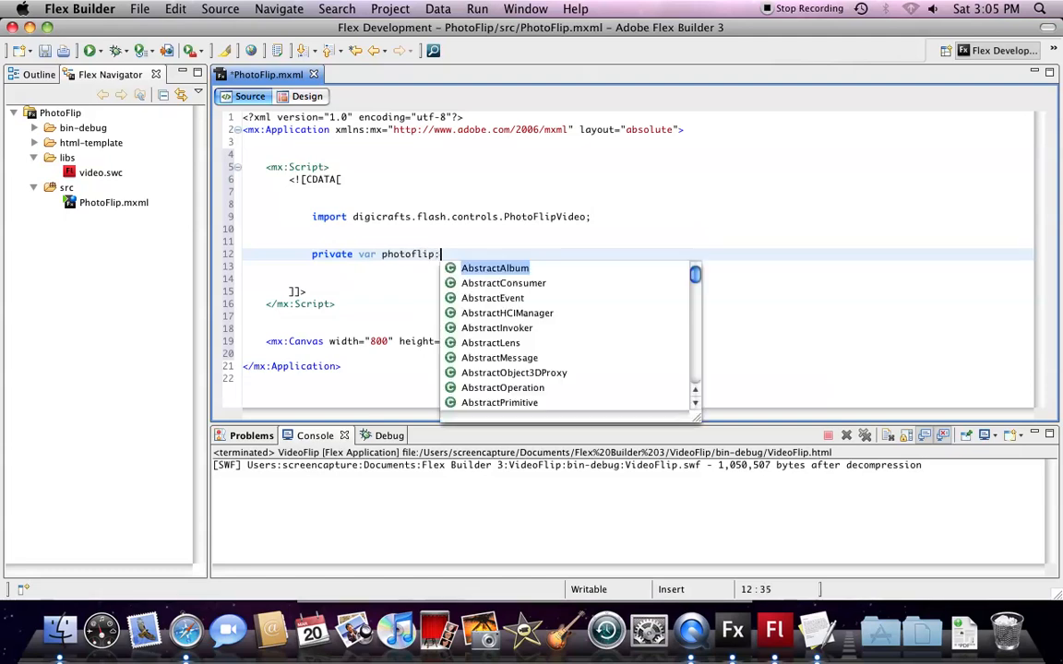
pyautogui.write('PhotoFlipVideo;')
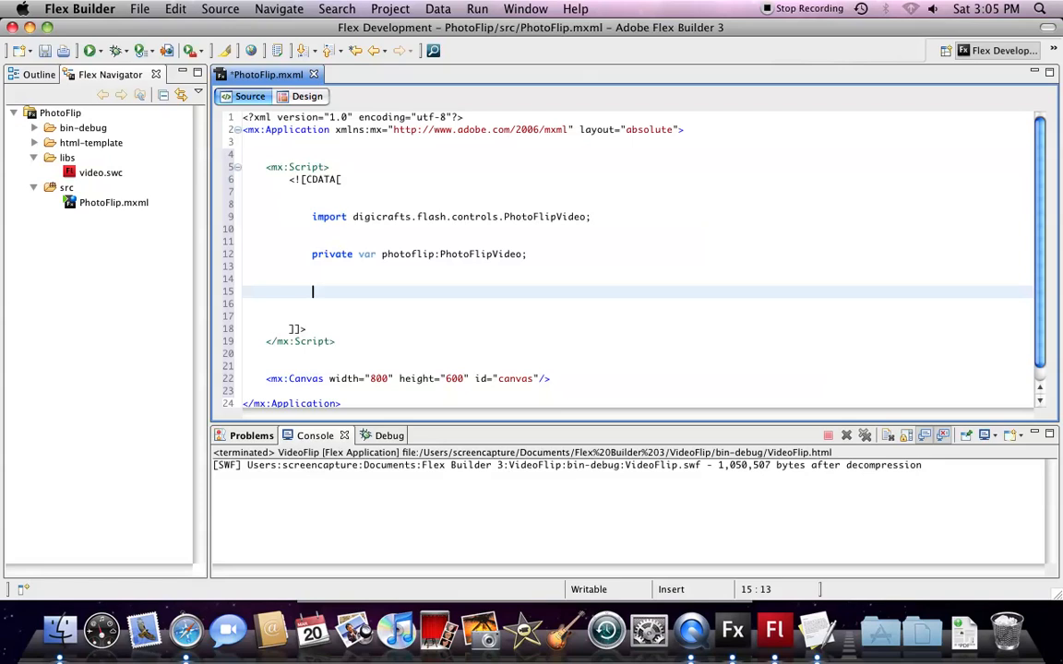
pyautogui.write('private')
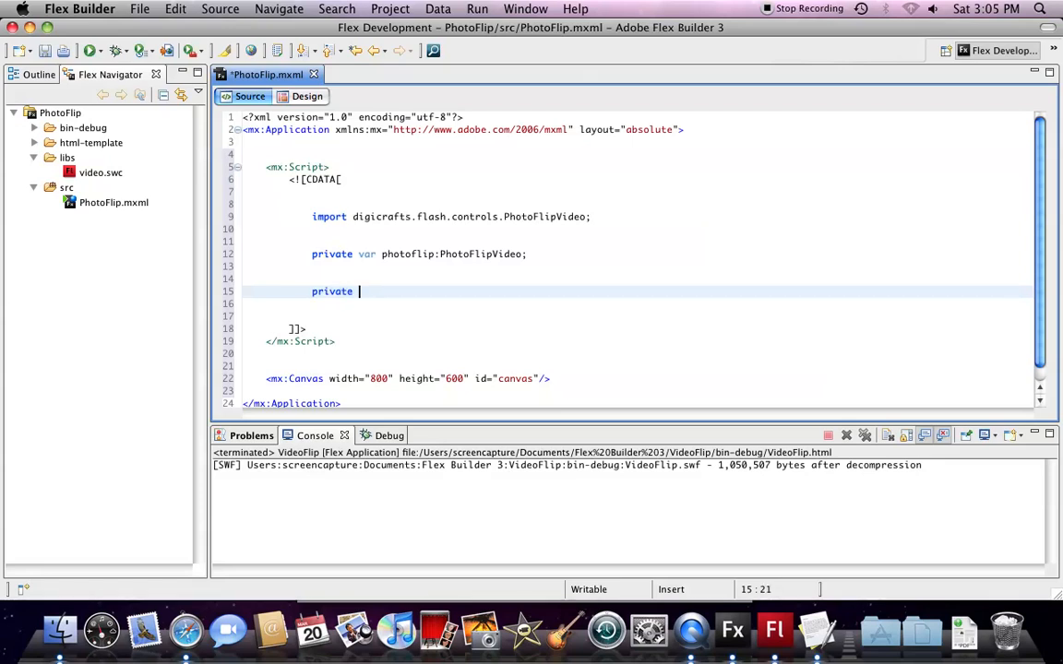
pyautogui.write('function in')
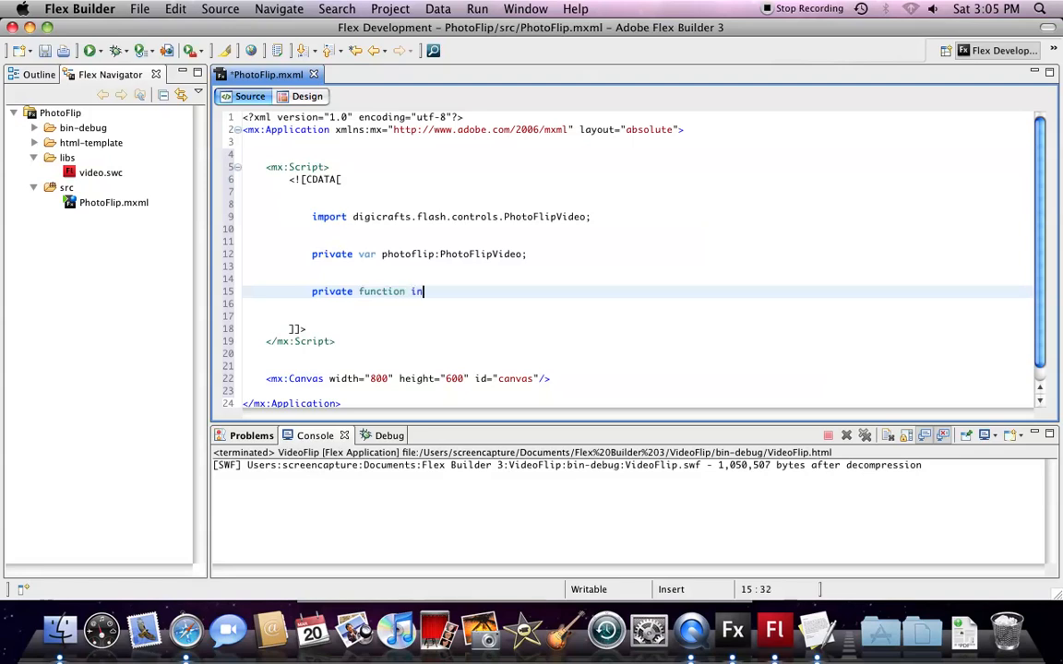
pyautogui.write('it')
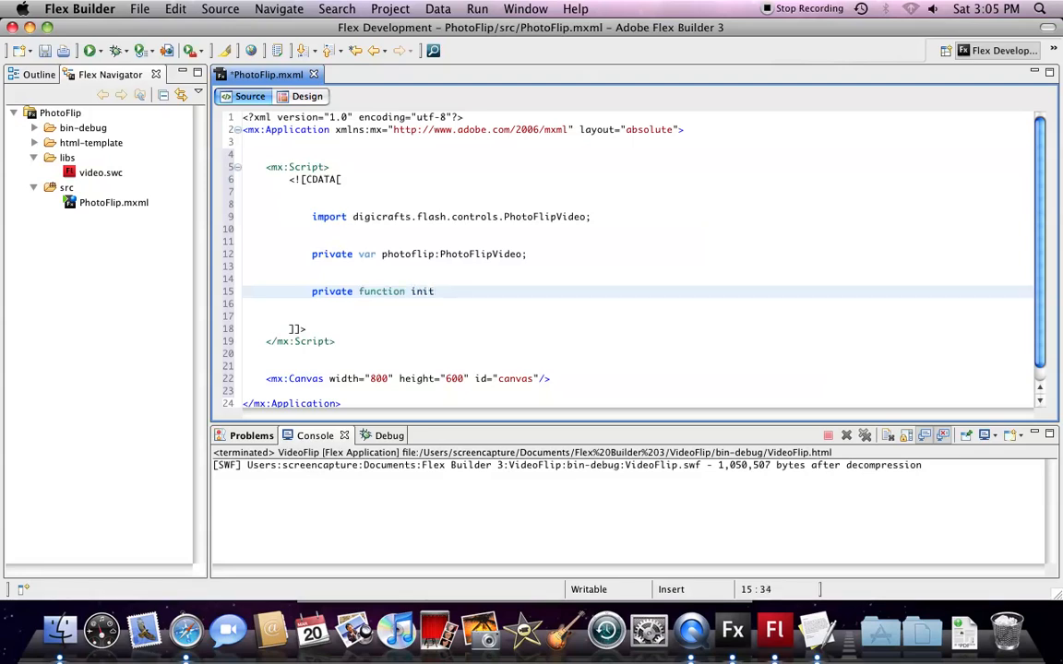
pyautogui.write('():')
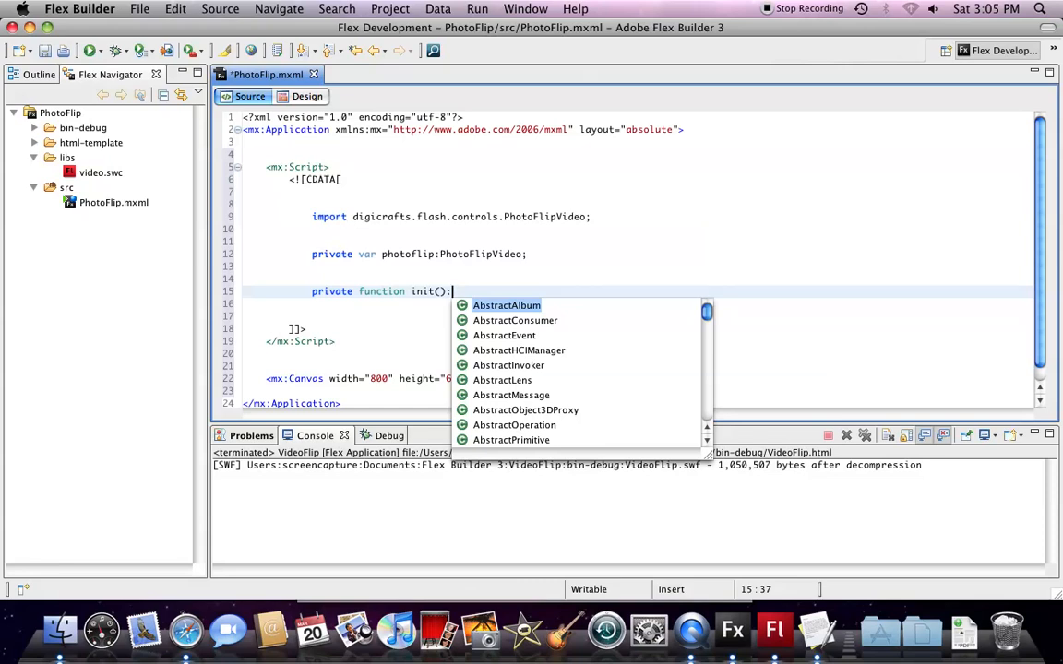
pyautogui.write('void {')
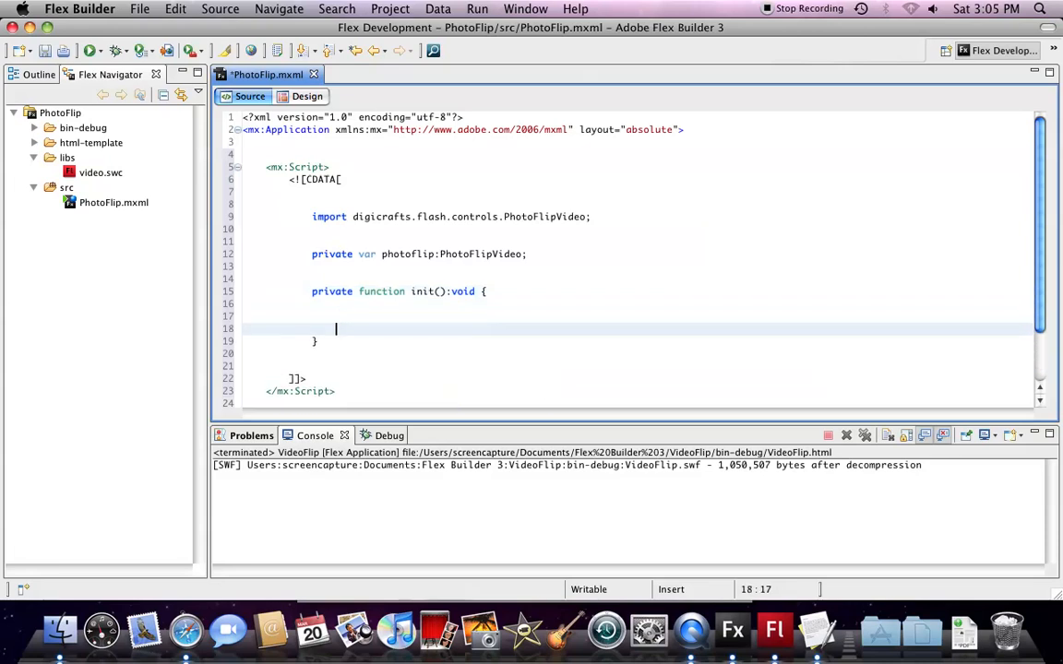
# - Inside init, create a new PhotoFlipVideo with width 800 and height 600
pyautogui.write('photoflip =')
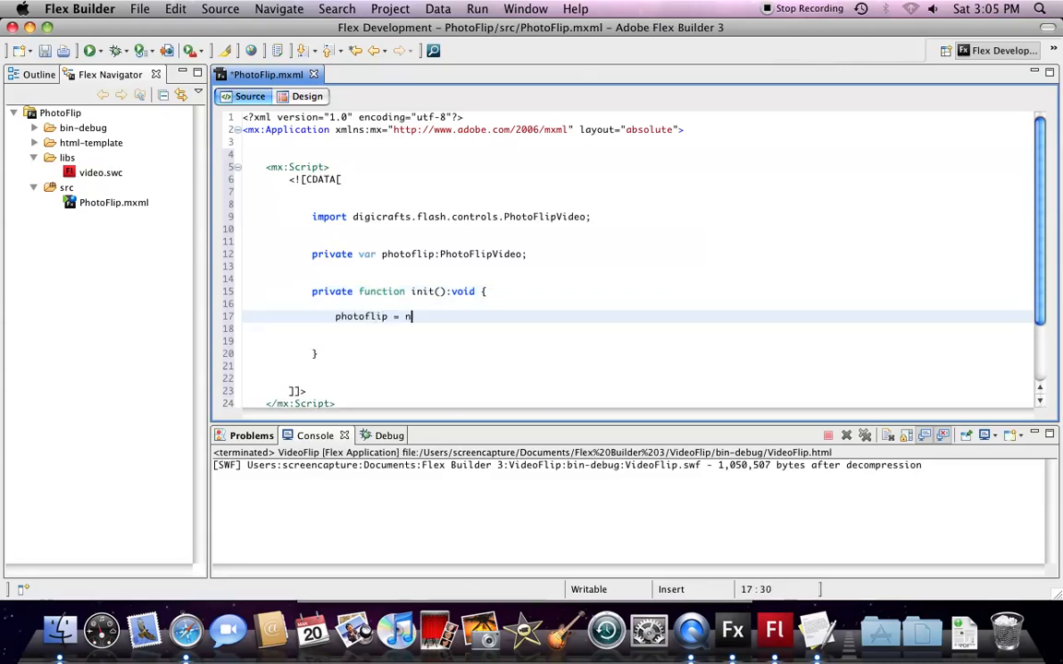
pyautogui.write('new PhotoFlipVideo();')
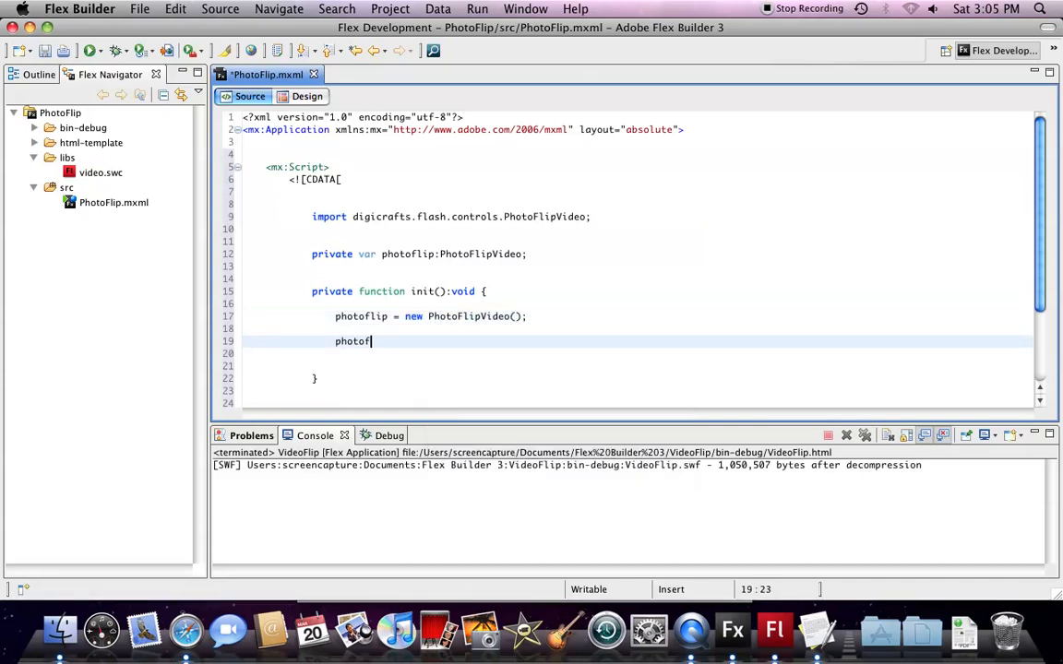
pyautogui.write('lip.width')
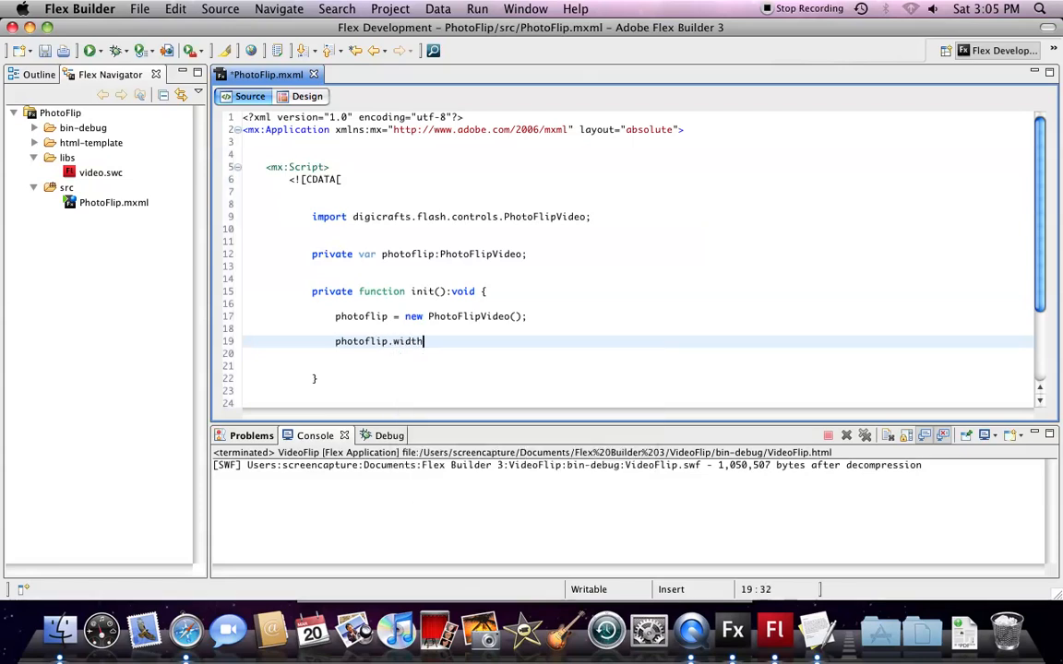
pyautogui.write('=')
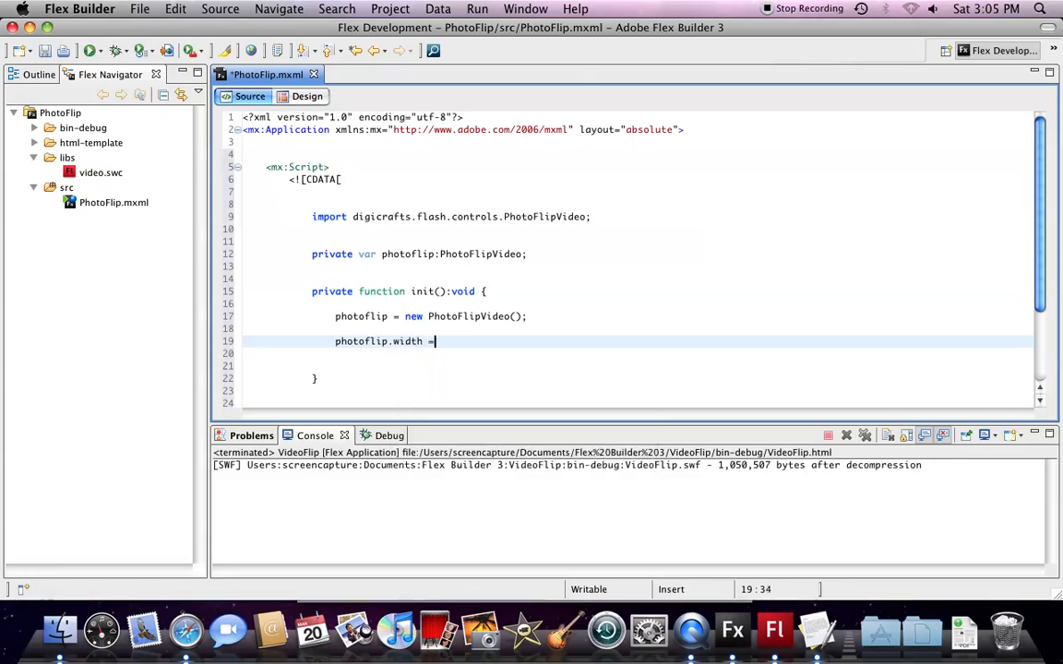
pyautogui.write('800;')
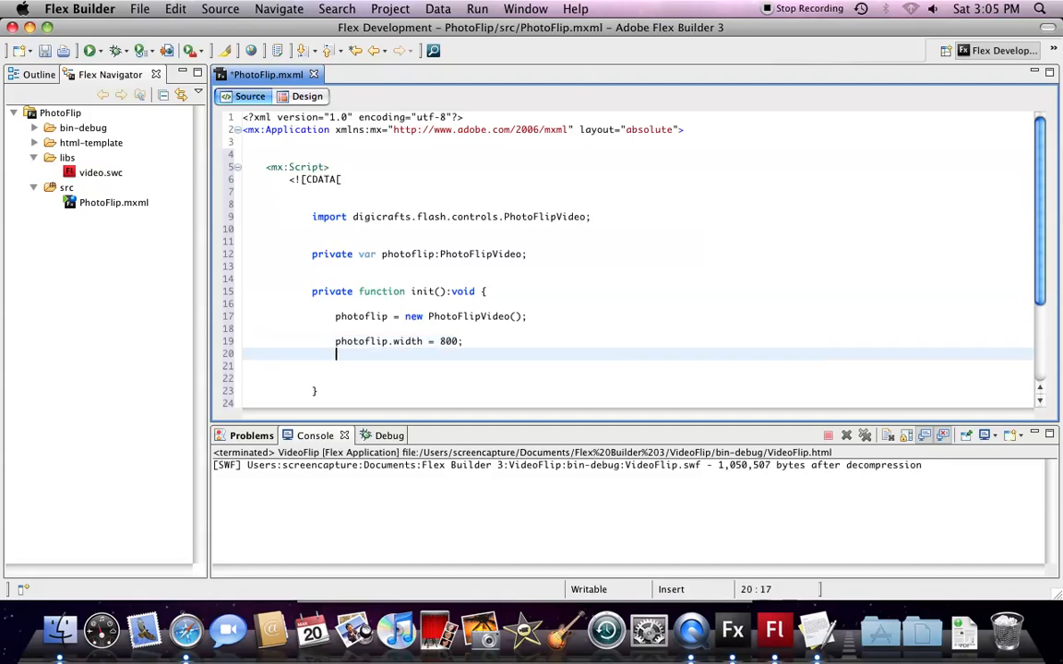
pyautogui.write('photoflip.')
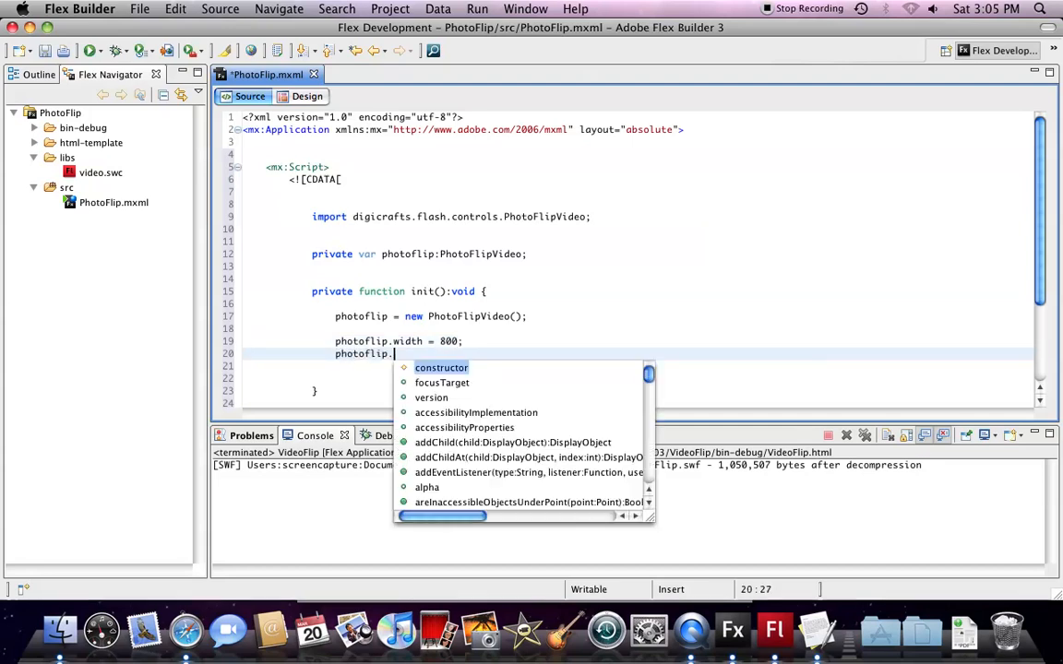
pyautogui.write('height =')
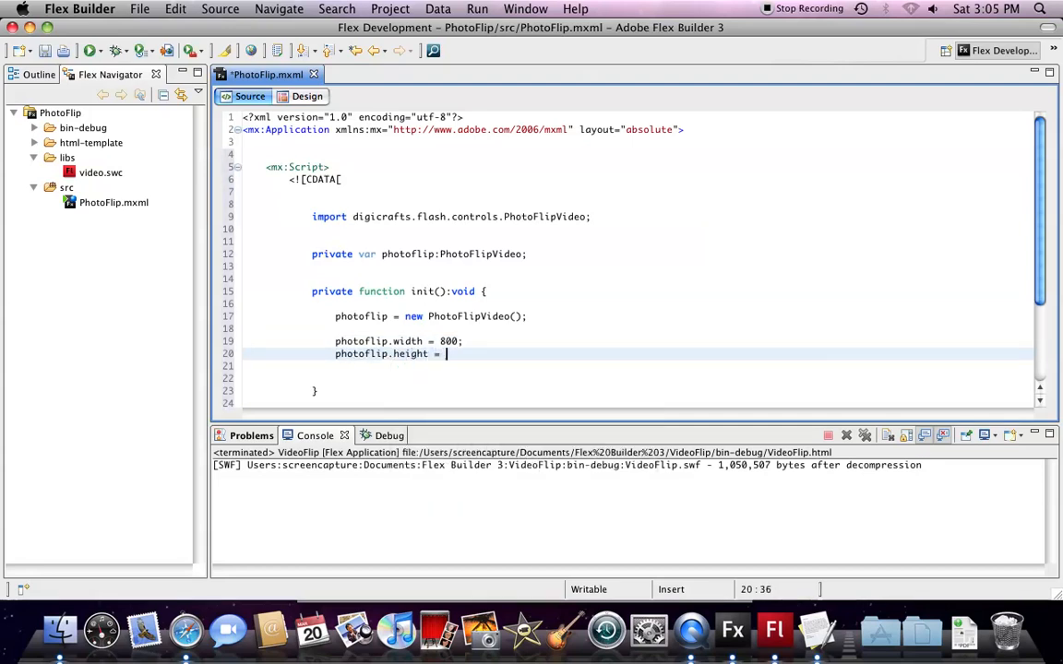
pyautogui.write('600;')
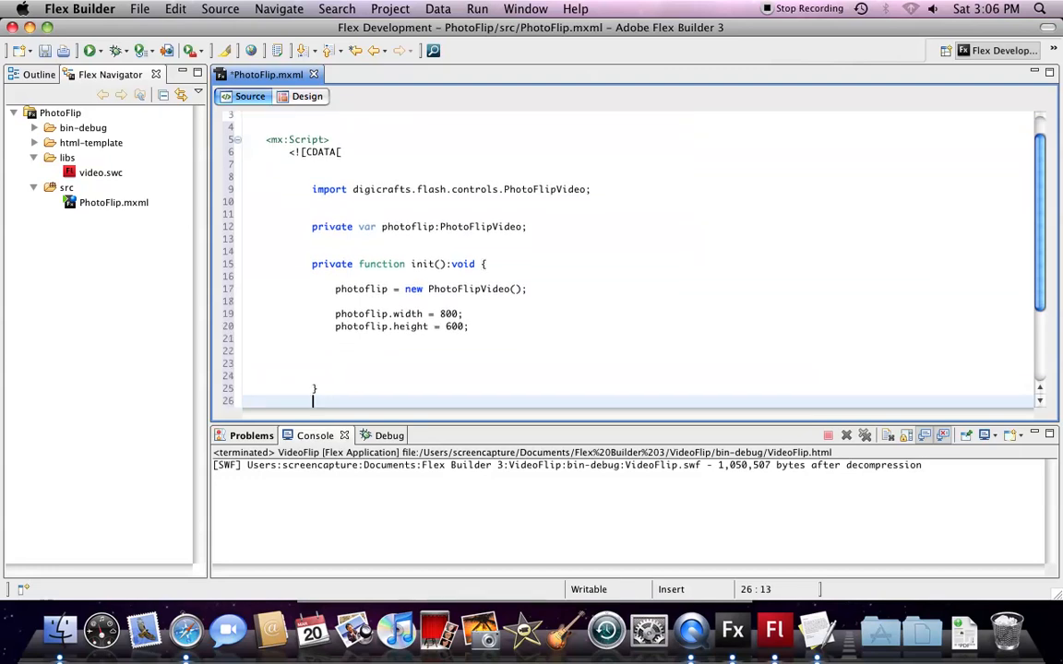
pyautogui.scroll(-3)
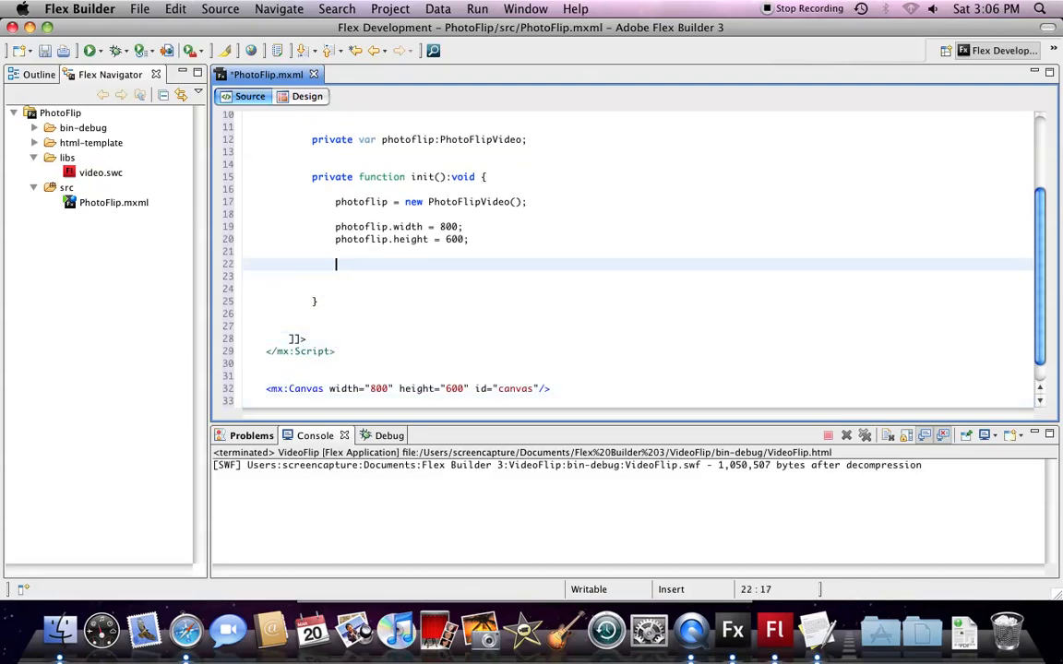
# - Add the player to the canvas with canvas.rawChildren.addChild(photoflip)
pyautogui.write('canvas.')
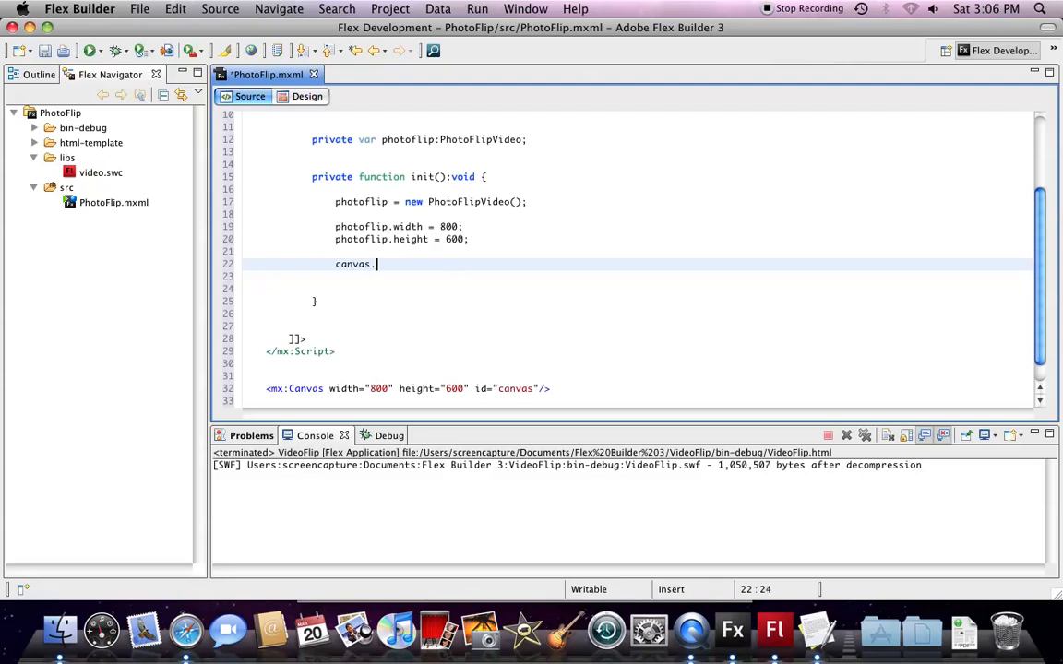
pyautogui.write('rawChildren')
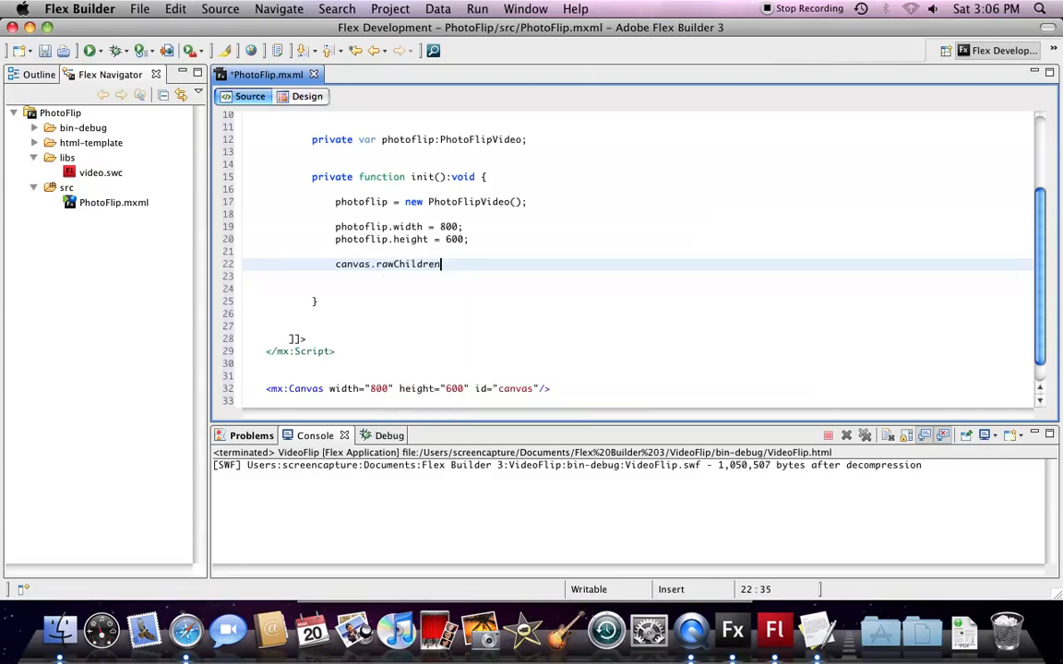
pyautogui.write('.addChild(')
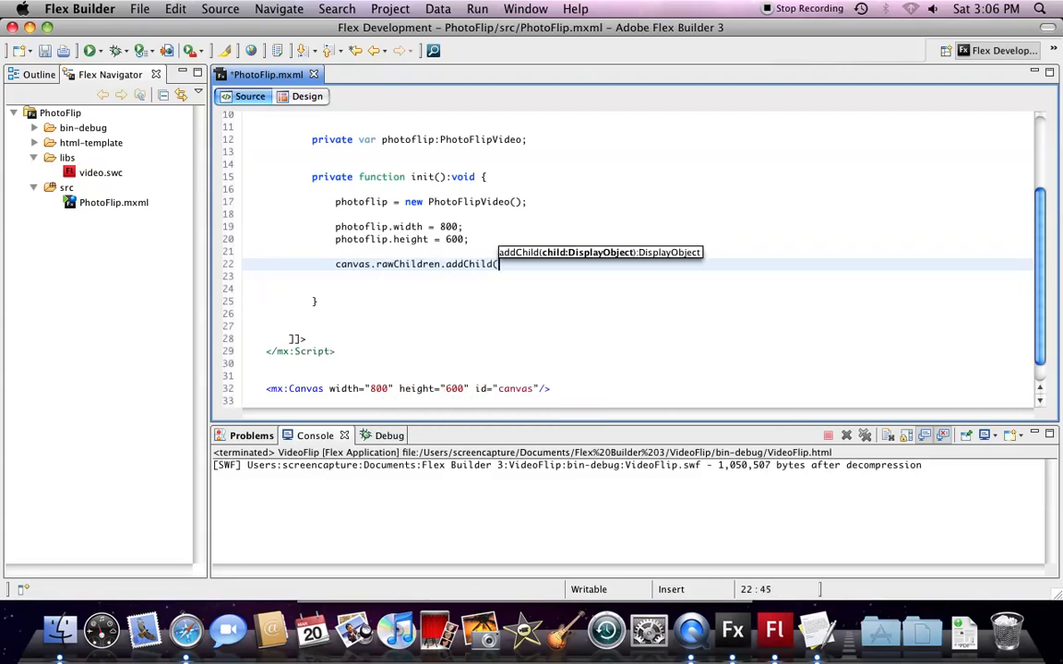
pyautogui.write('photo')
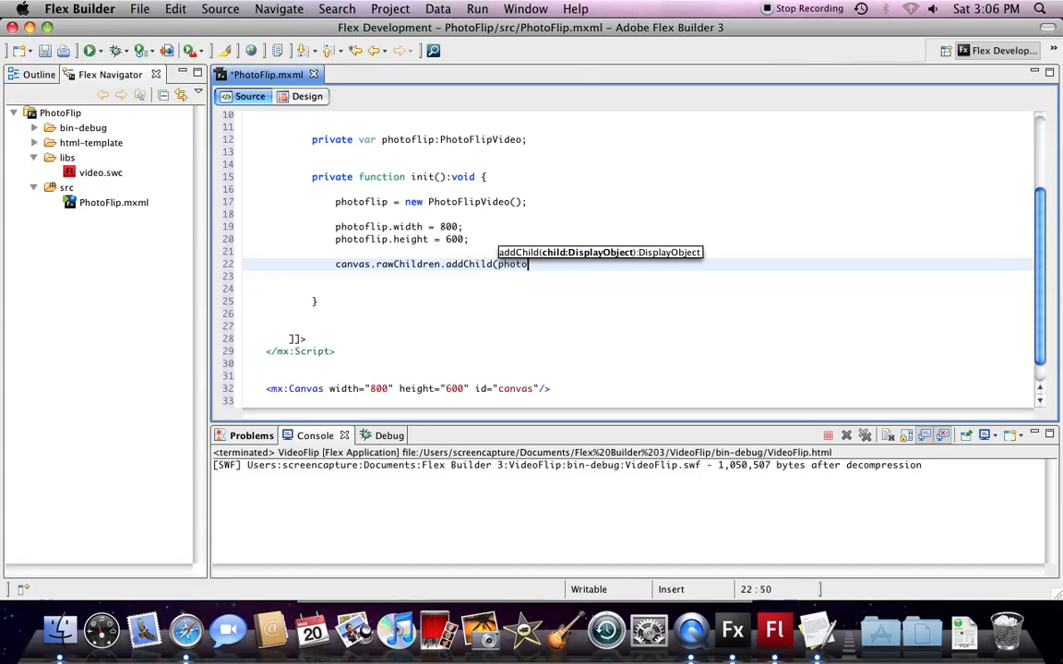
pyautogui.write('flip);')
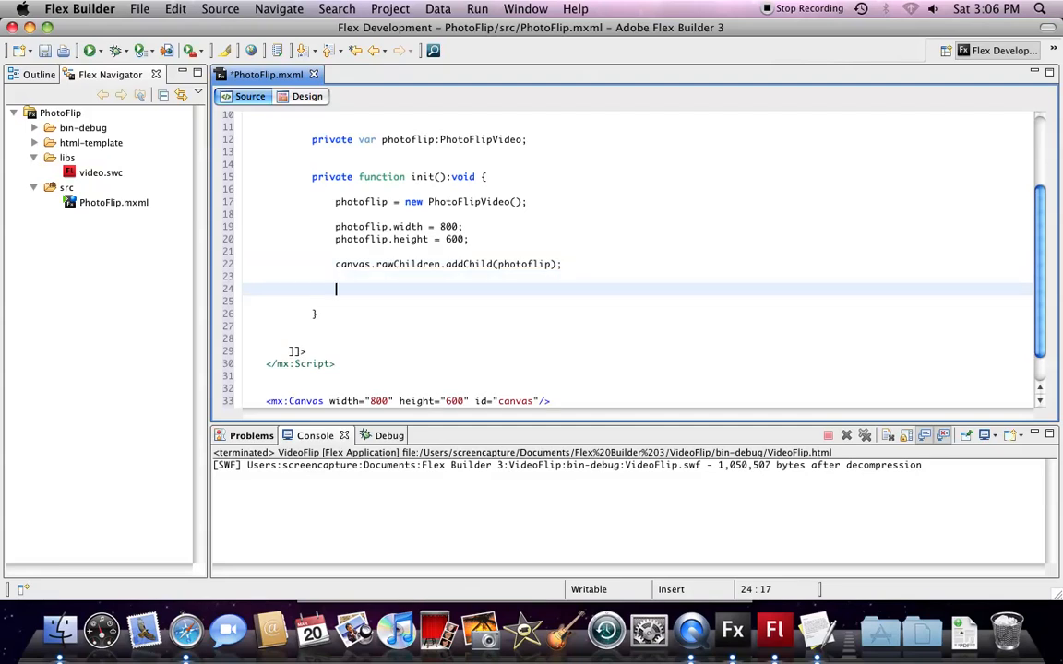
# - Load the livedocs source.xml playlist and call init() on applicationComplete
pyautogui.write('canva')
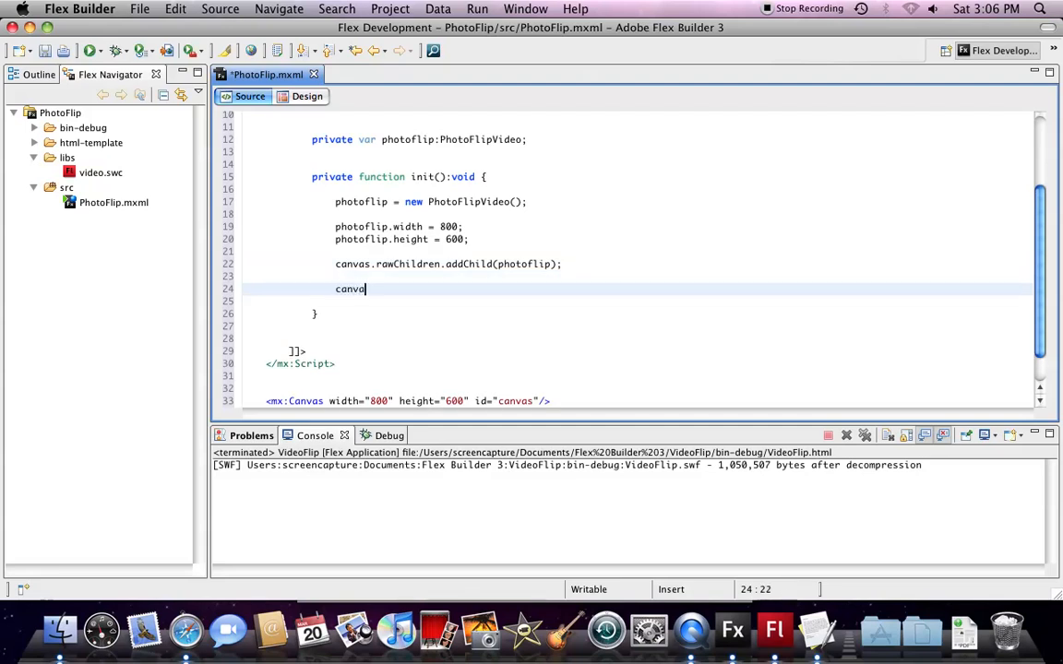
pyautogui.write('.load')
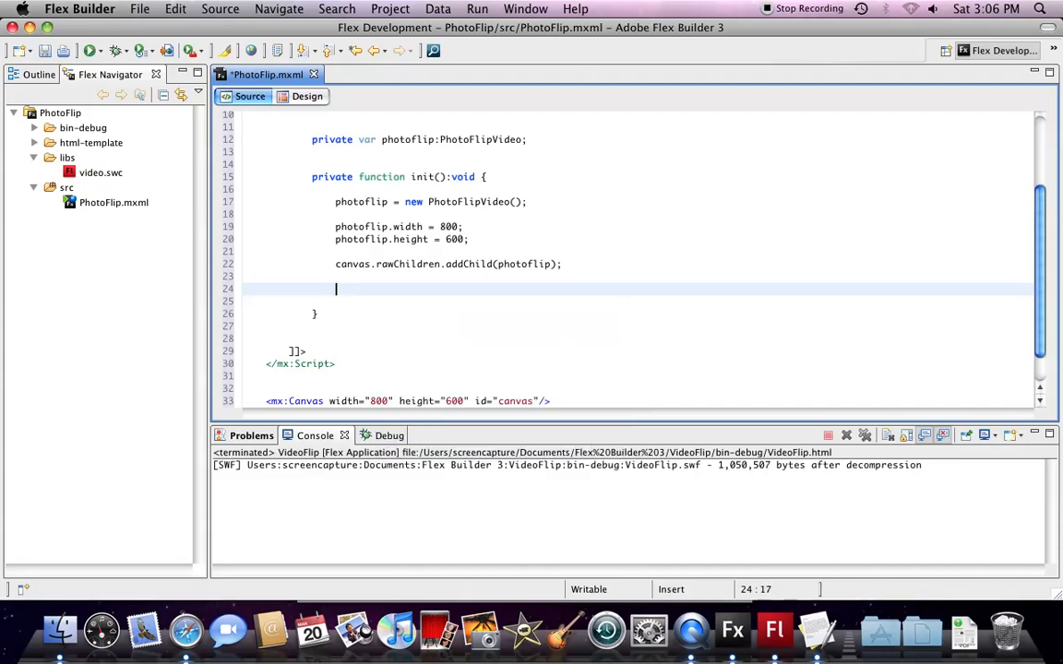
pyautogui.write('photoflip.load(')
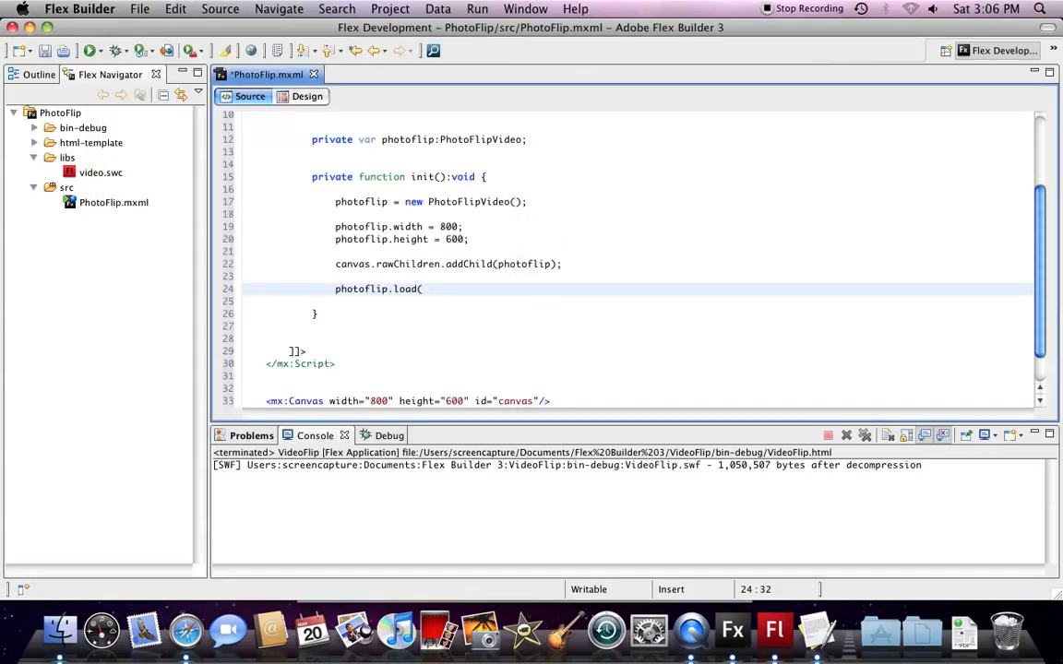
pyautogui.write('"http://livedocs.digicrafts.com.hk/media/videosource/source.xml"')
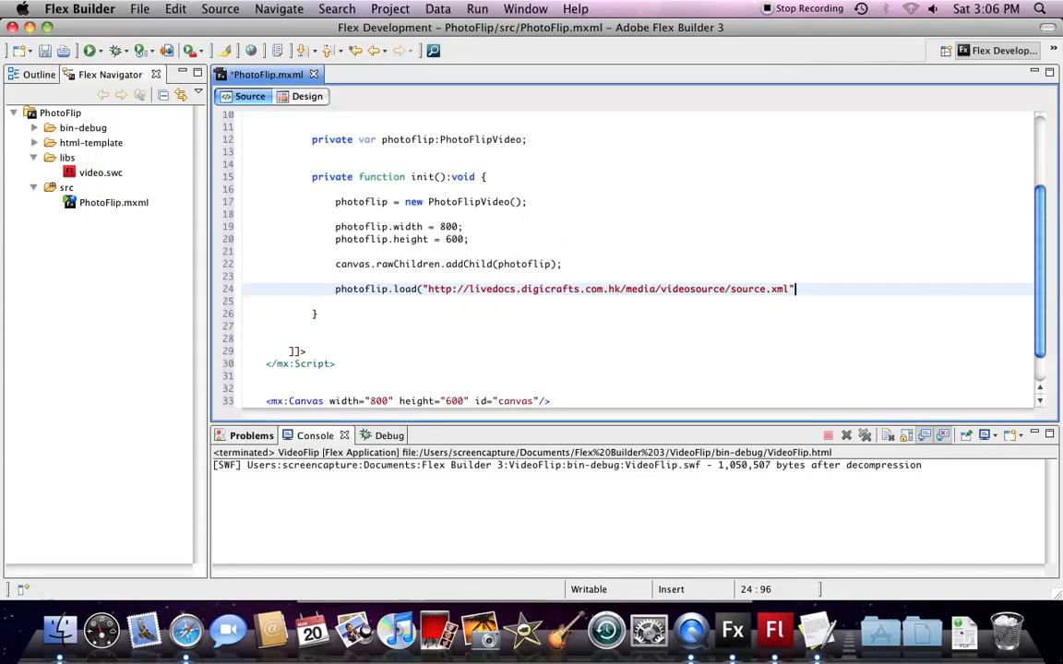
pyautogui.write(');')
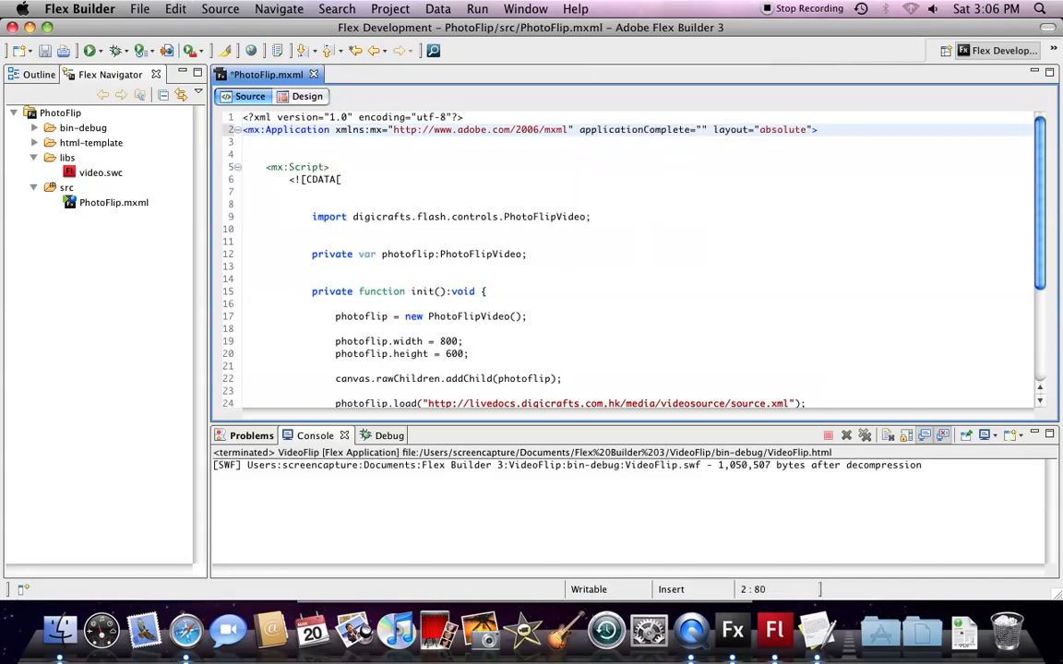
pyautogui.write('init();')
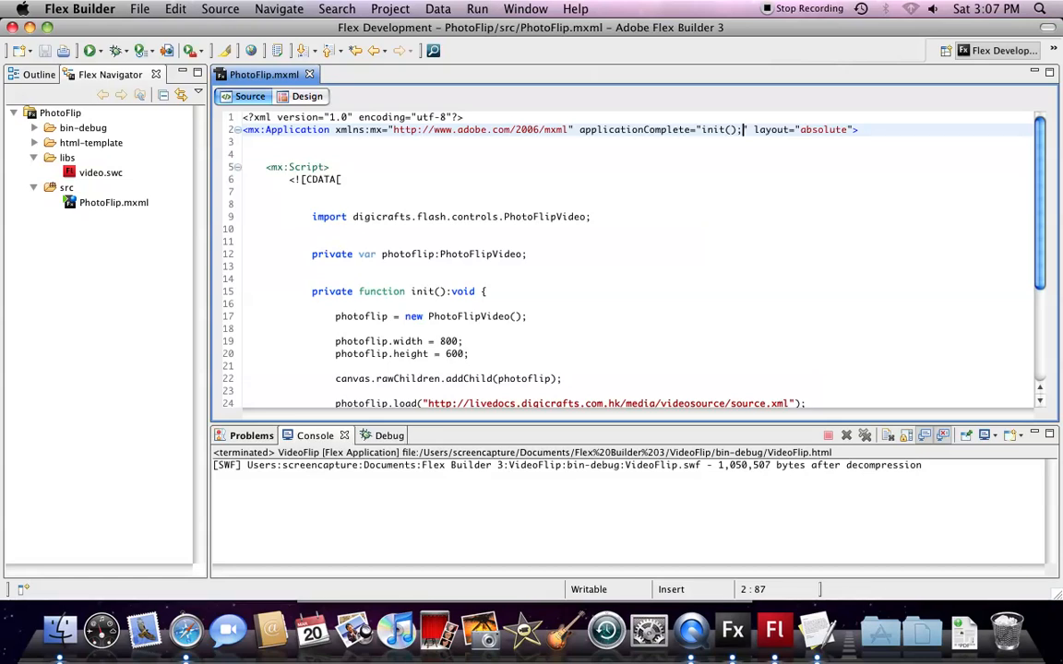
pyautogui.scroll(-3)
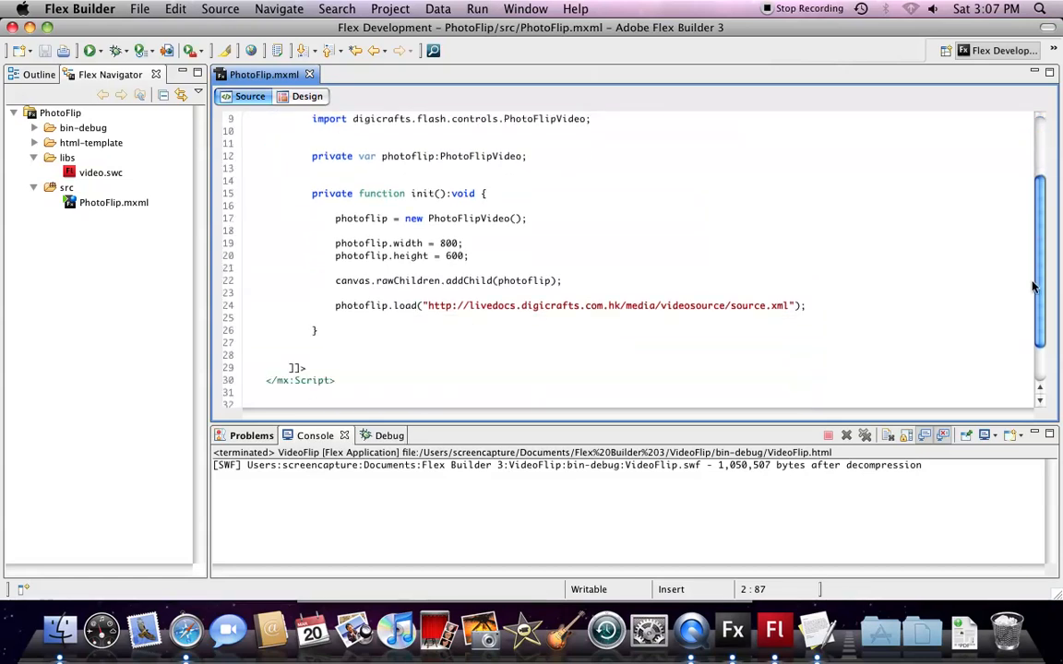
pyautogui.scroll(-3)
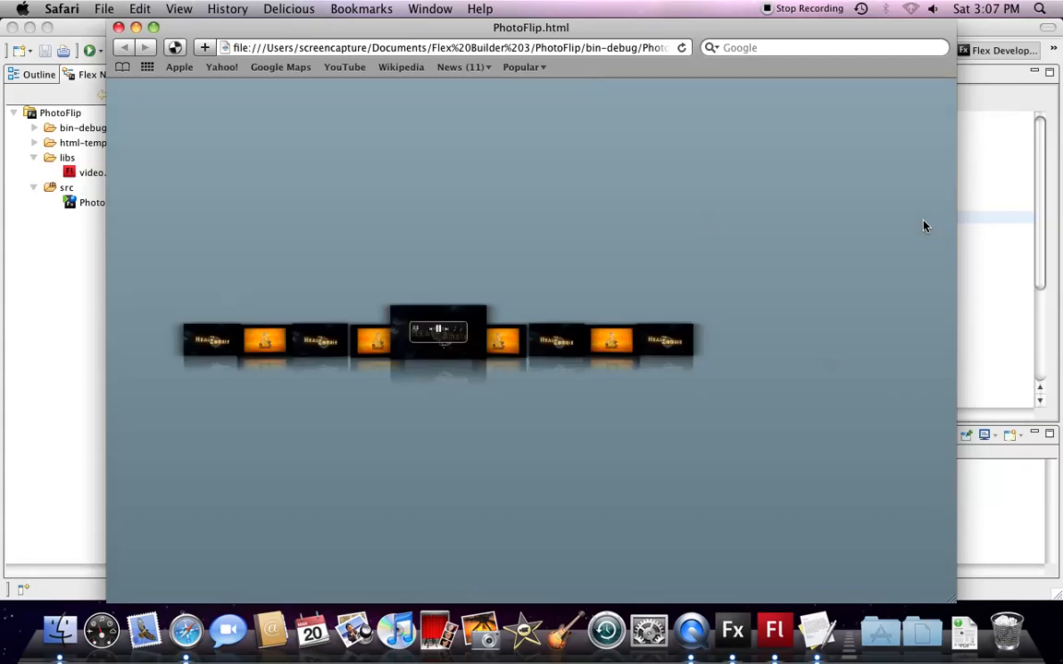
pyautogui.moveTo(628, 333)
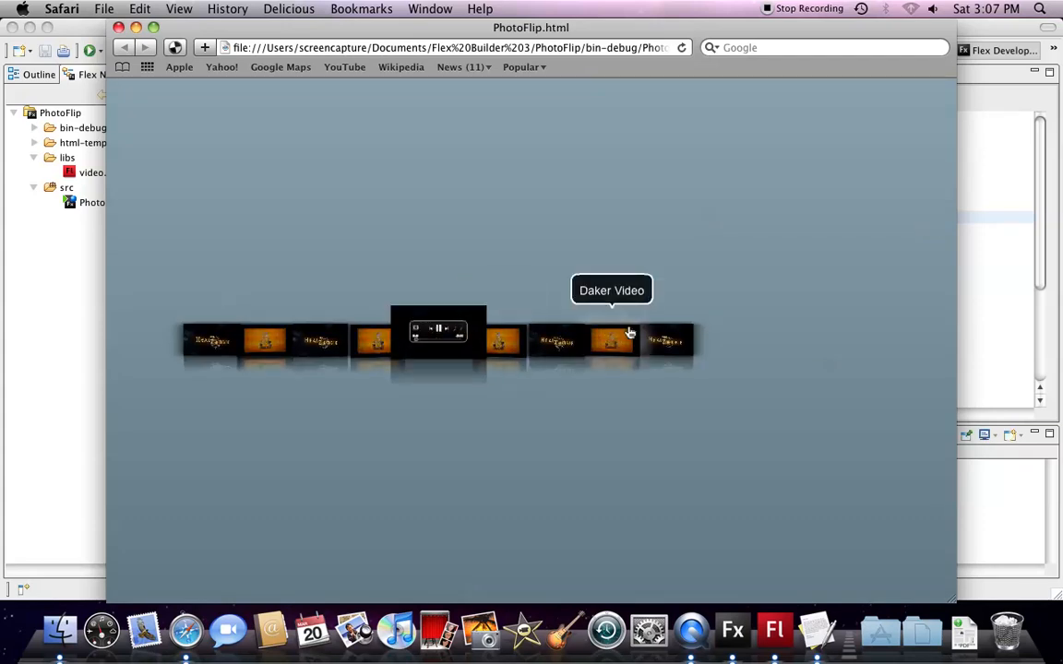